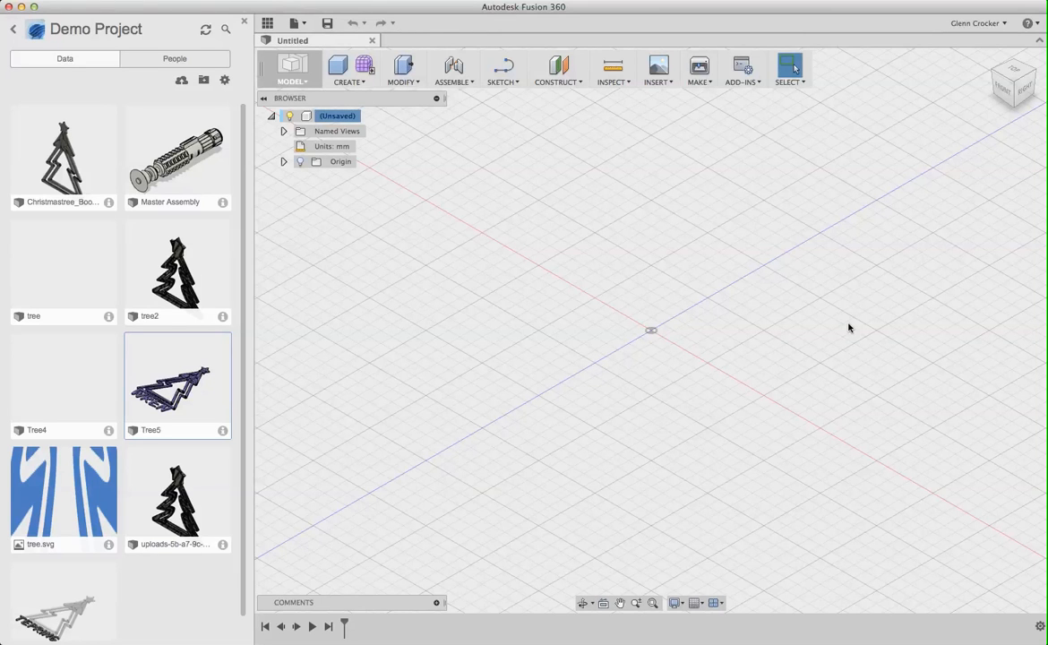
{"action": "mouse_move", "coordinate": [845, 326]}
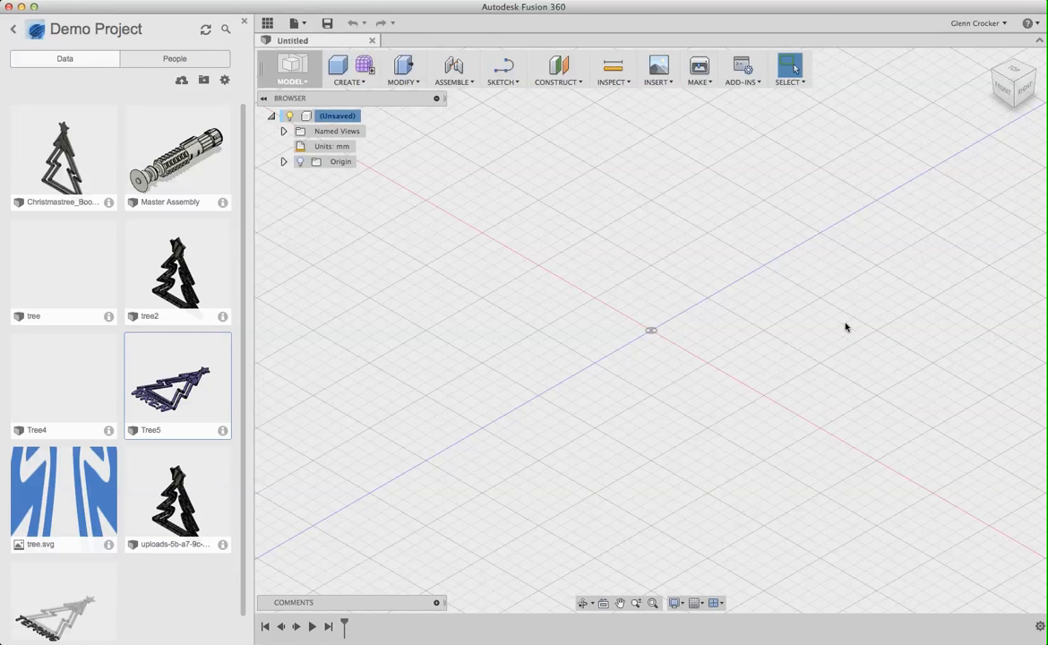
{"action": "mouse_move", "coordinate": [927, 244]}
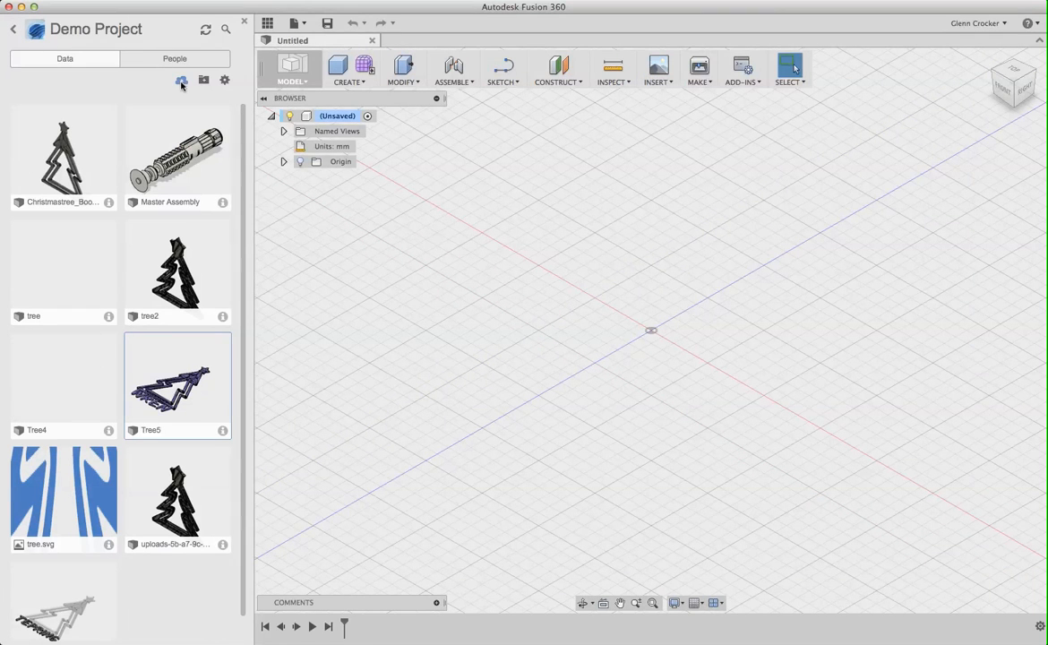
- Upload the pick_075 STL from the computer into Demo Project and dismiss the progress dialog
{"action": "left_click", "coordinate": [181, 80]}
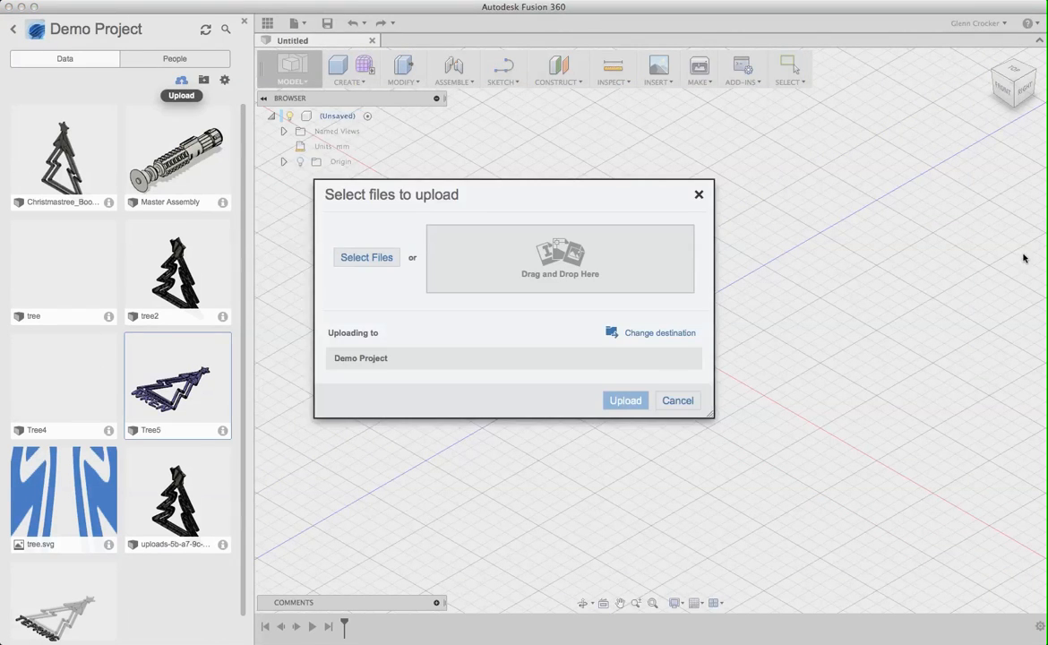
{"action": "left_click", "coordinate": [365, 258]}
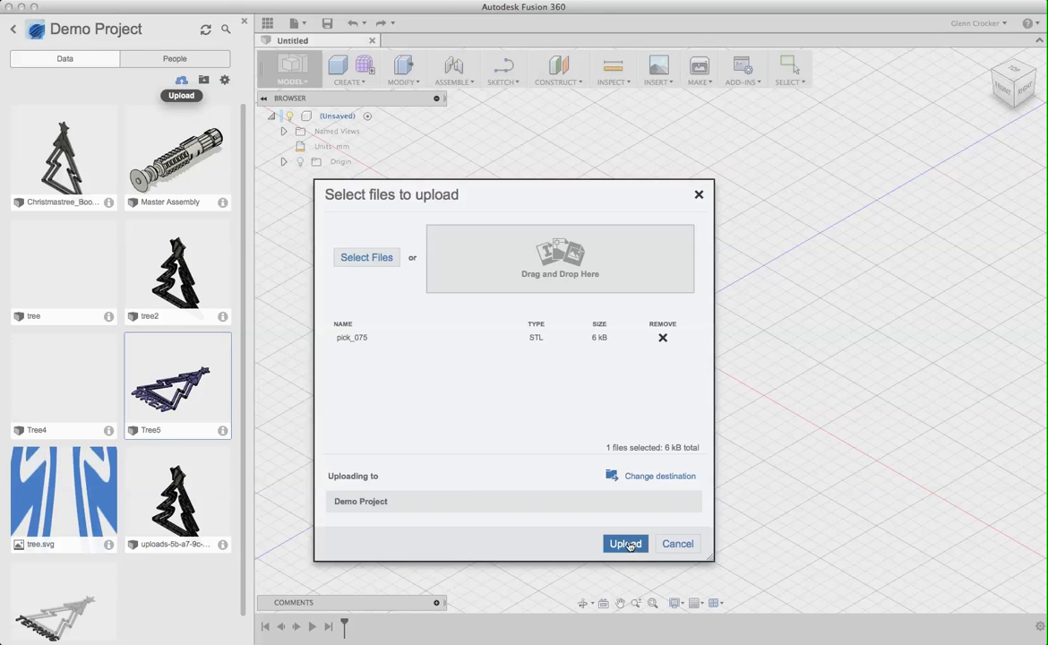
{"action": "left_click", "coordinate": [625, 544]}
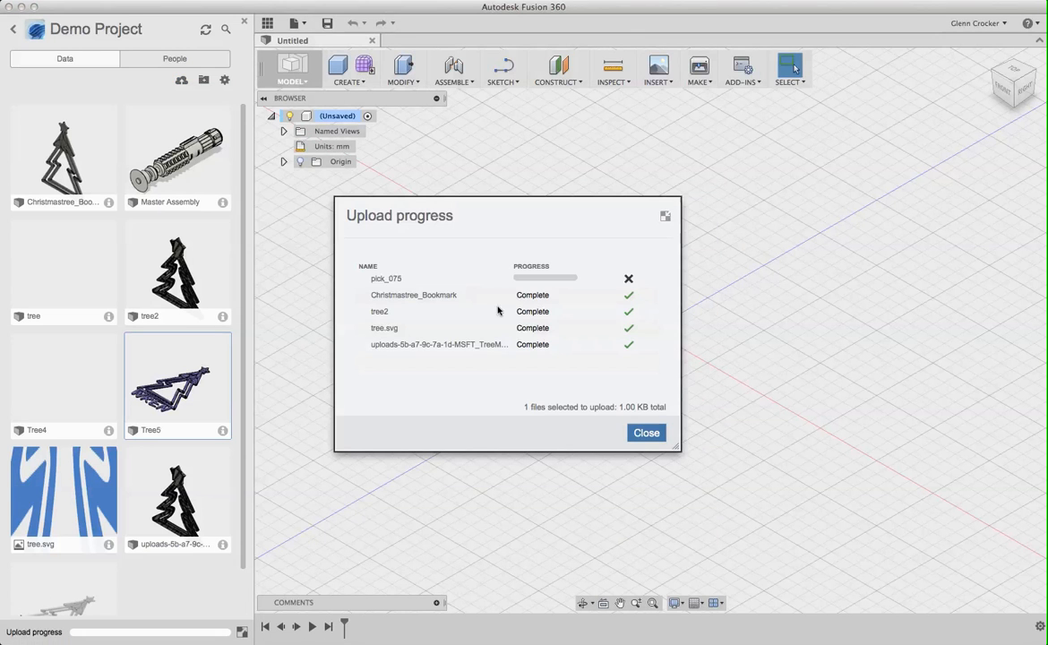
{"action": "left_click", "coordinate": [644, 432]}
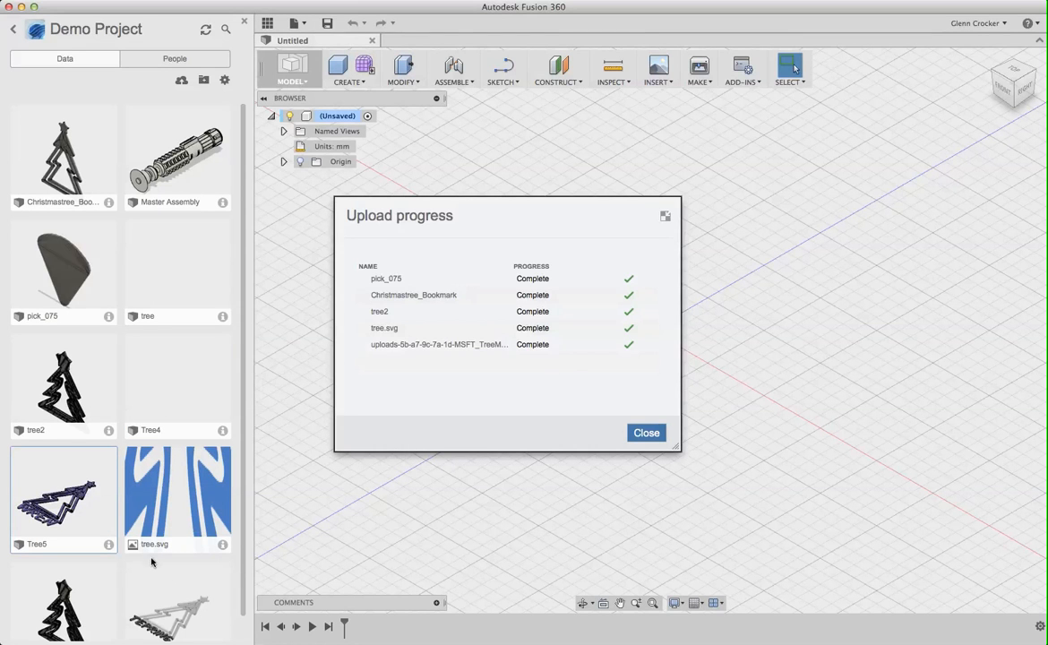
{"action": "left_click", "coordinate": [645, 432]}
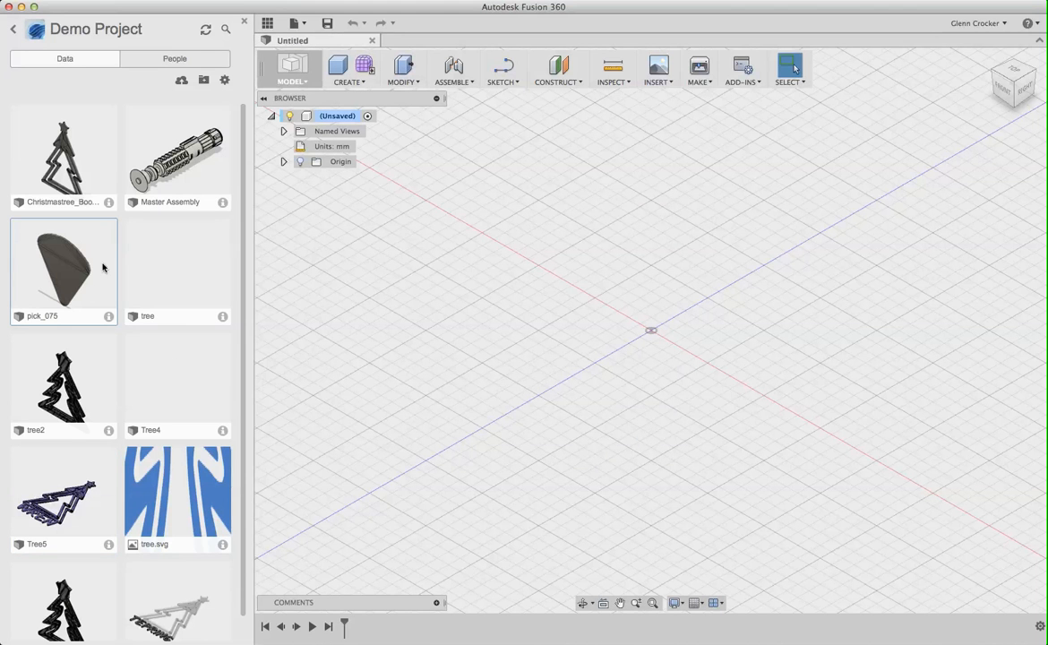
{"action": "mouse_move", "coordinate": [451, 337]}
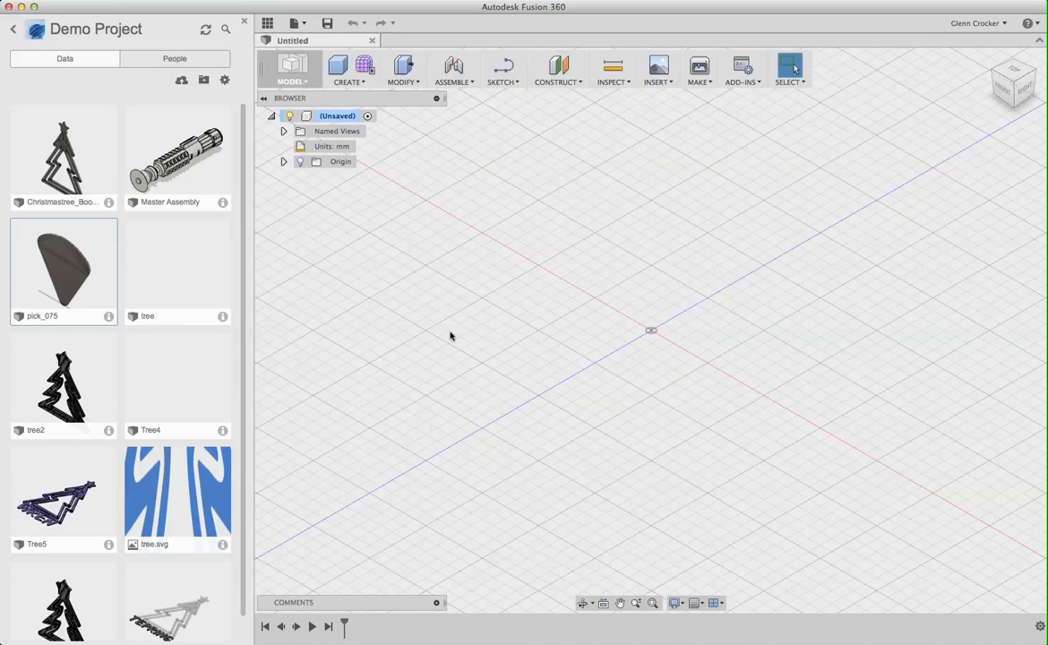
- Insert pick_075 and save the untitled design to Demo Project as GuitarPick
{"action": "right_click", "coordinate": [62, 265]}
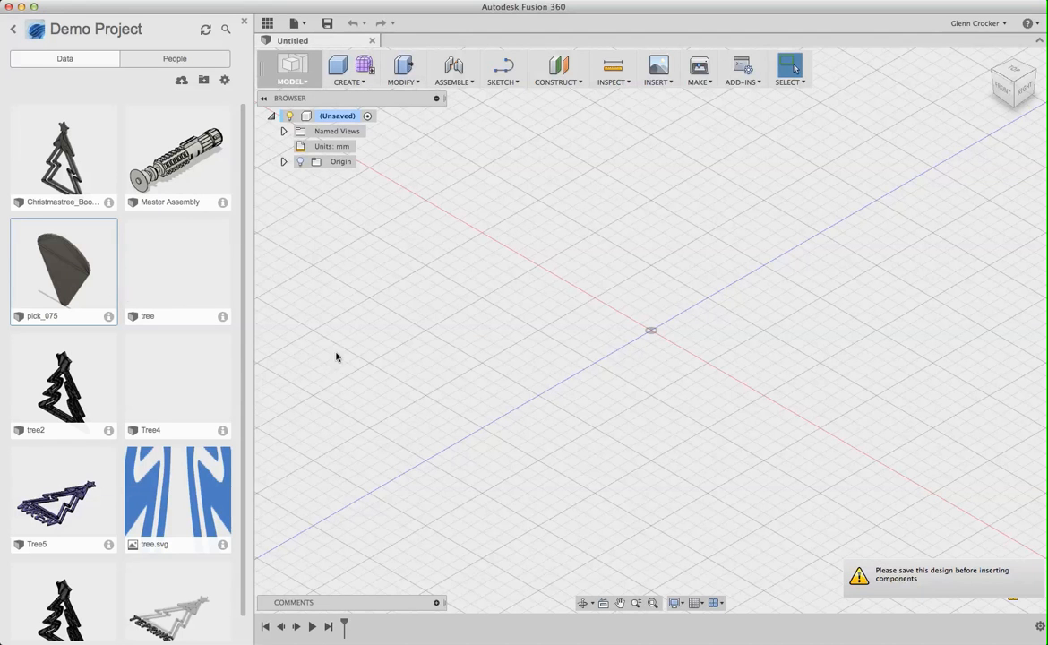
{"action": "left_click", "coordinate": [326, 23]}
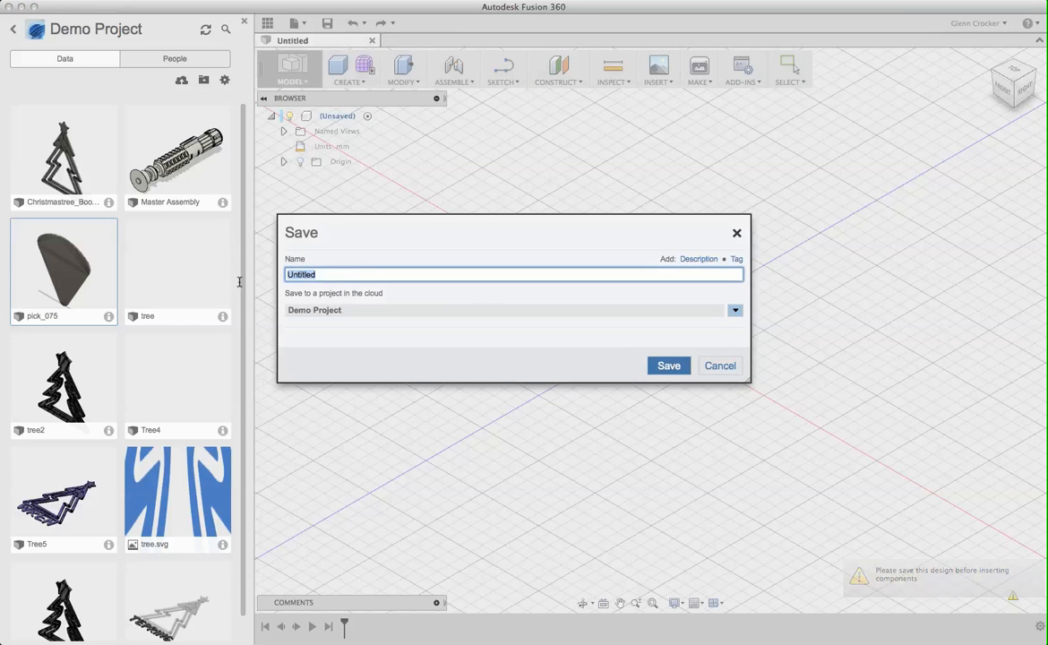
{"action": "type", "text": "GuitarPi"}
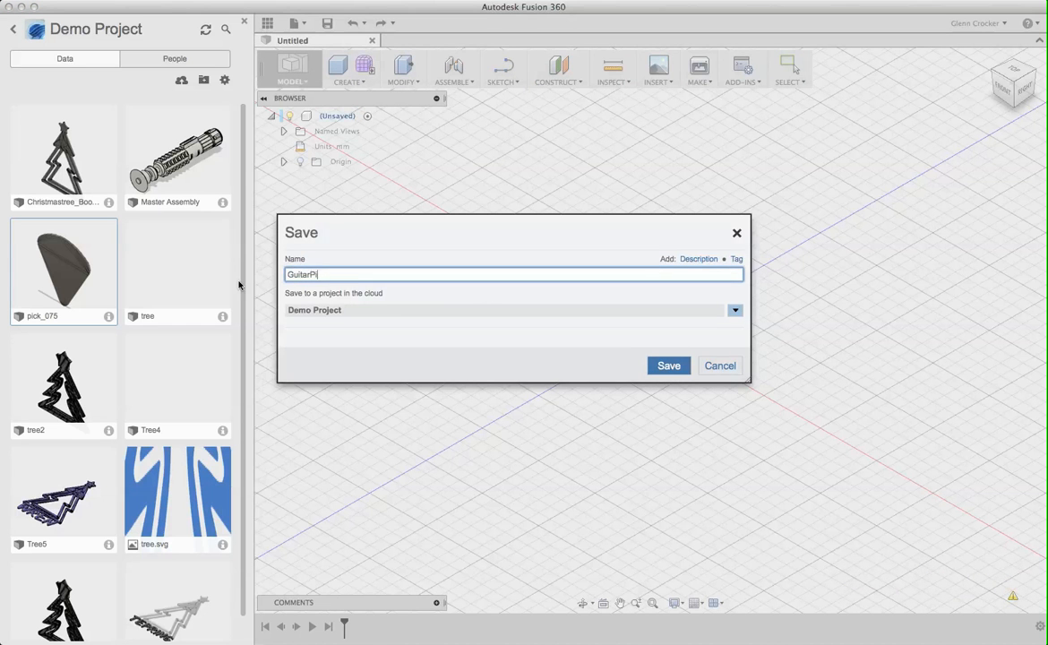
{"action": "left_click", "coordinate": [668, 365]}
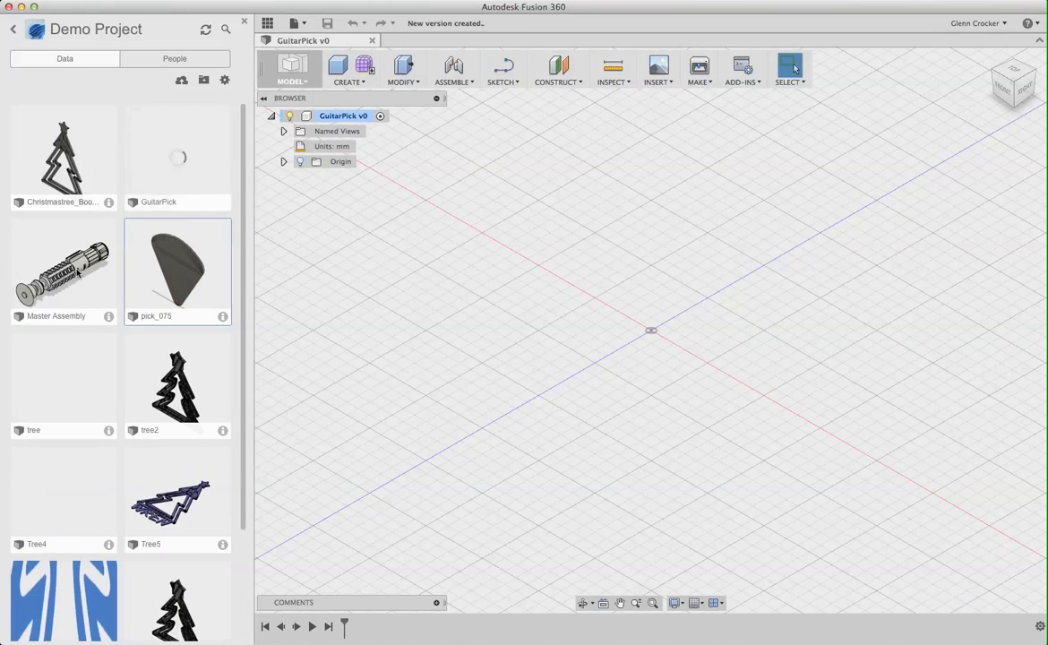
{"action": "mouse_move", "coordinate": [584, 360]}
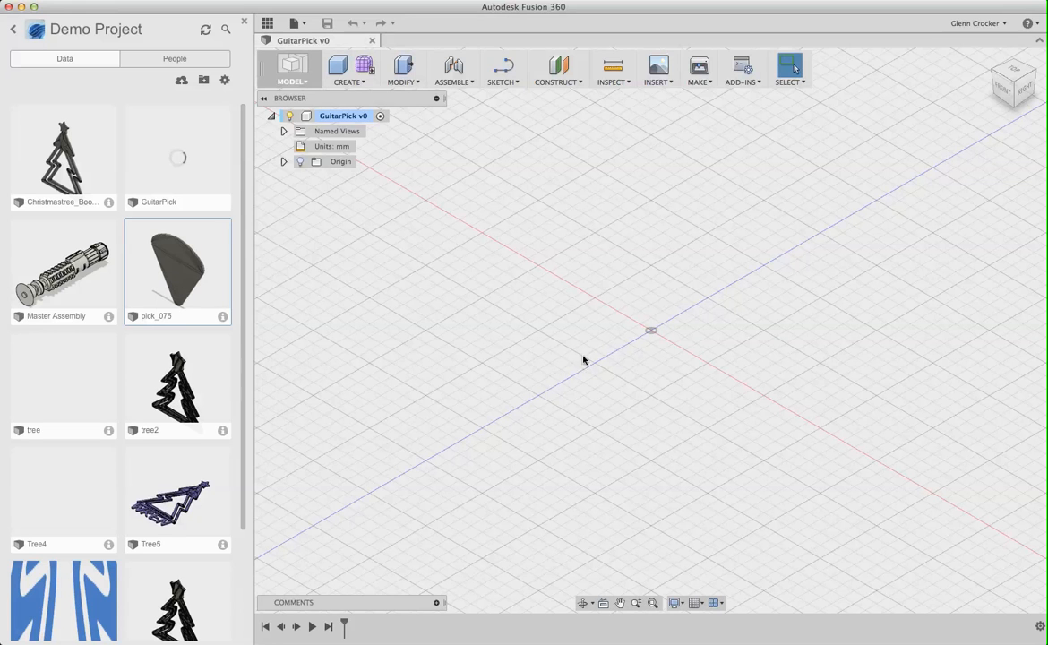
{"action": "mouse_move", "coordinate": [687, 341]}
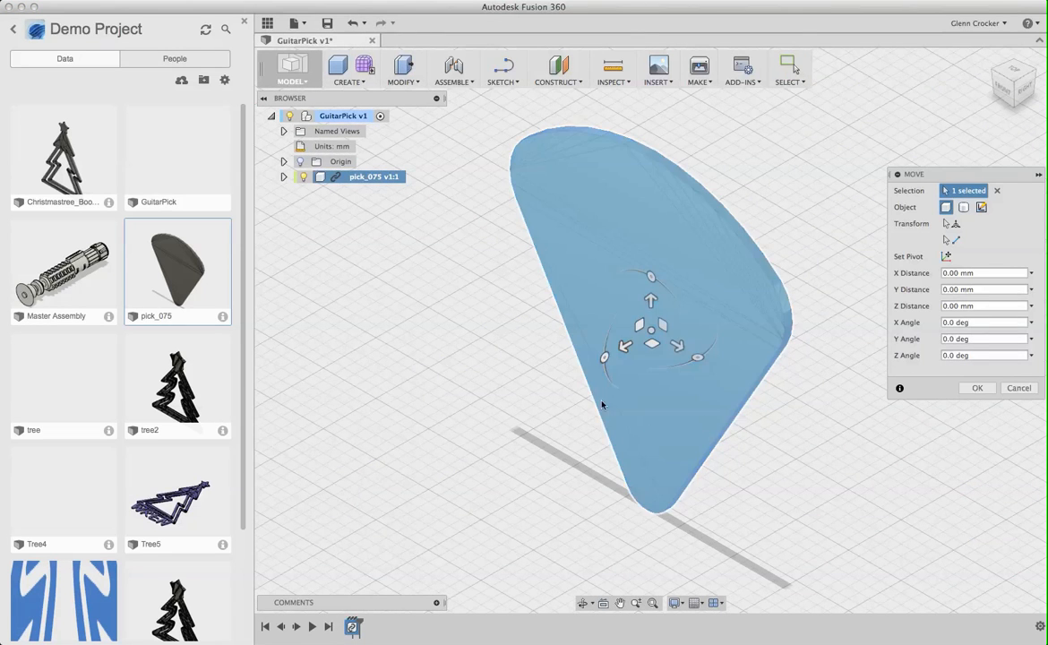
{"action": "mouse_move", "coordinate": [604, 357]}
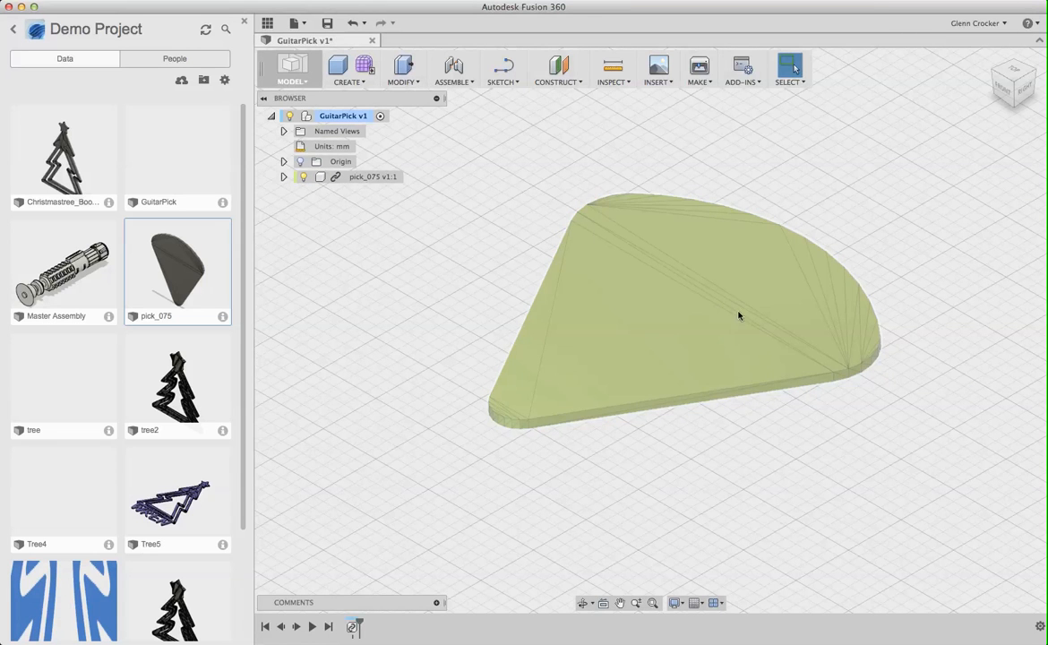
{"action": "mouse_move", "coordinate": [752, 234]}
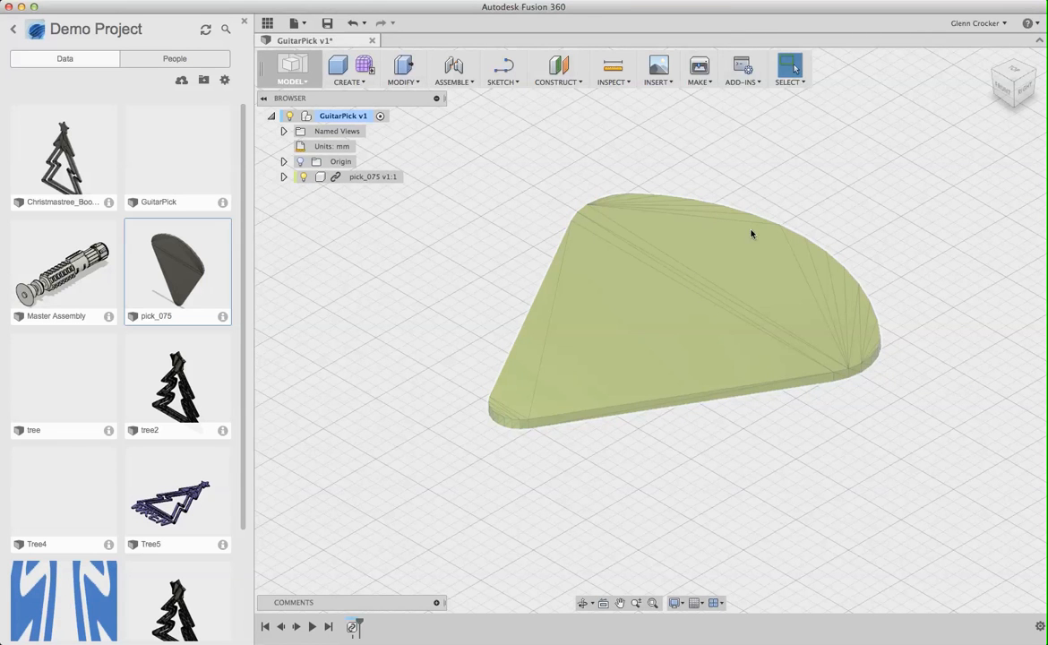
{"action": "mouse_move", "coordinate": [666, 344]}
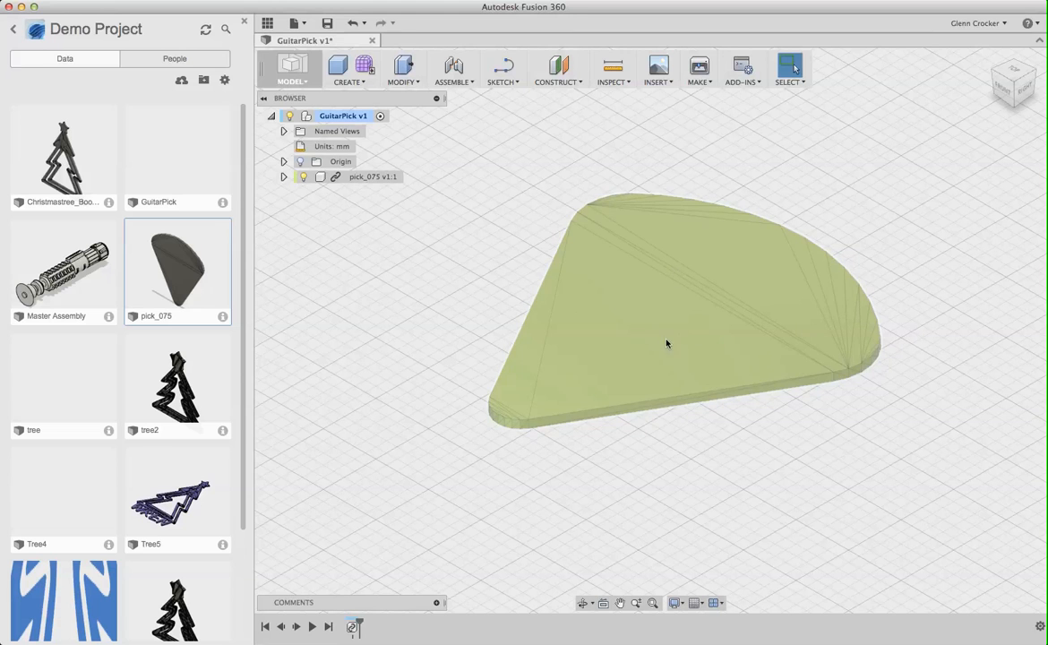
{"action": "mouse_move", "coordinate": [686, 405]}
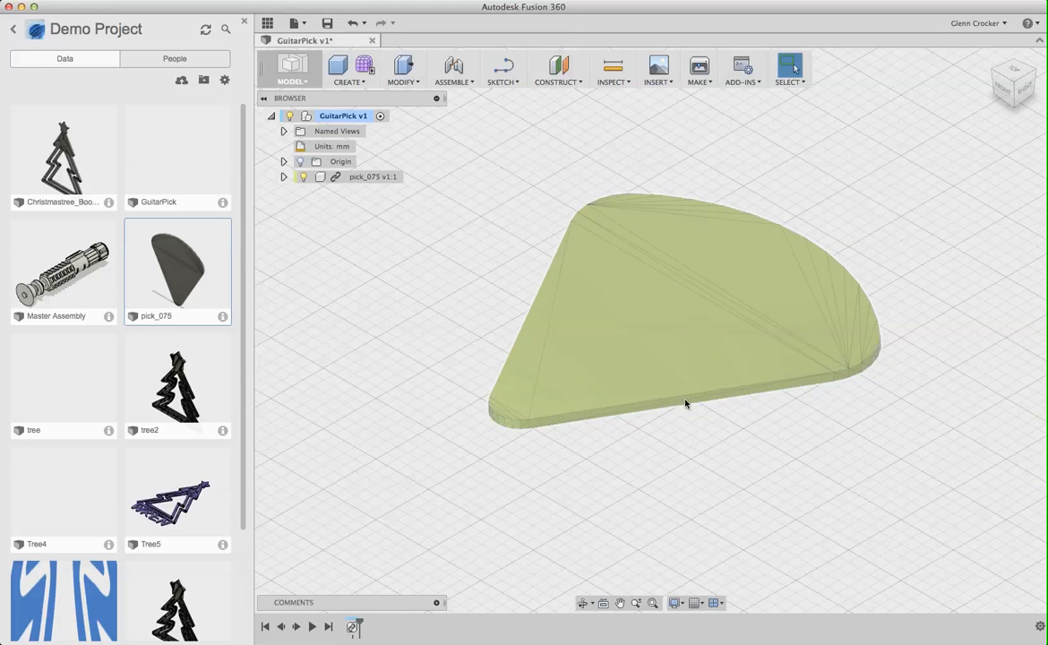
{"action": "mouse_move", "coordinate": [580, 319]}
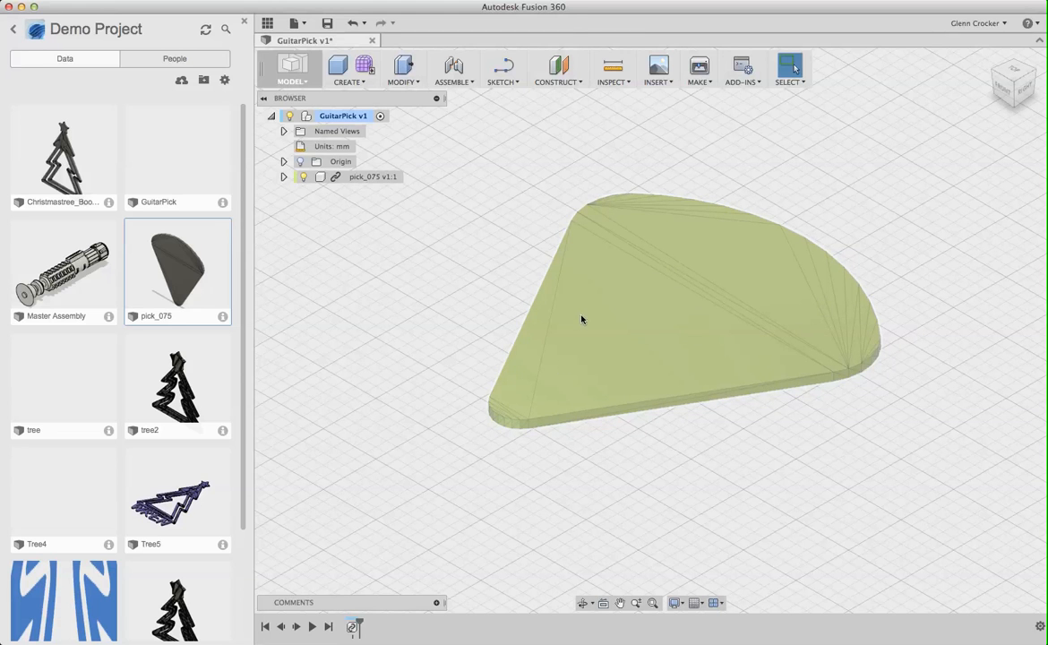
{"action": "mouse_move", "coordinate": [691, 226]}
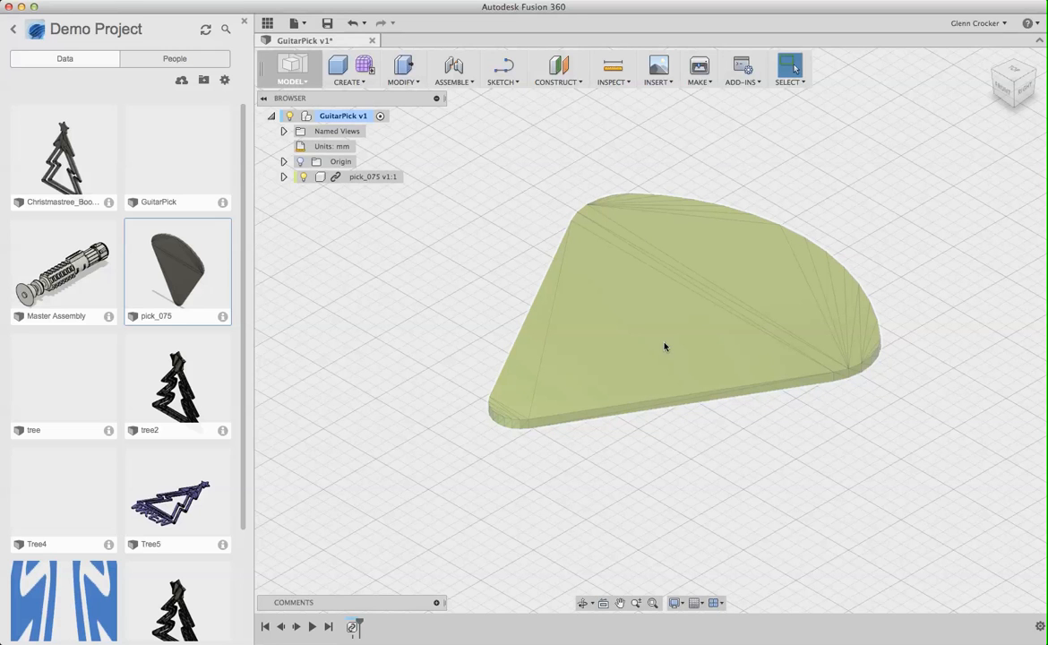
{"action": "mouse_move", "coordinate": [663, 344]}
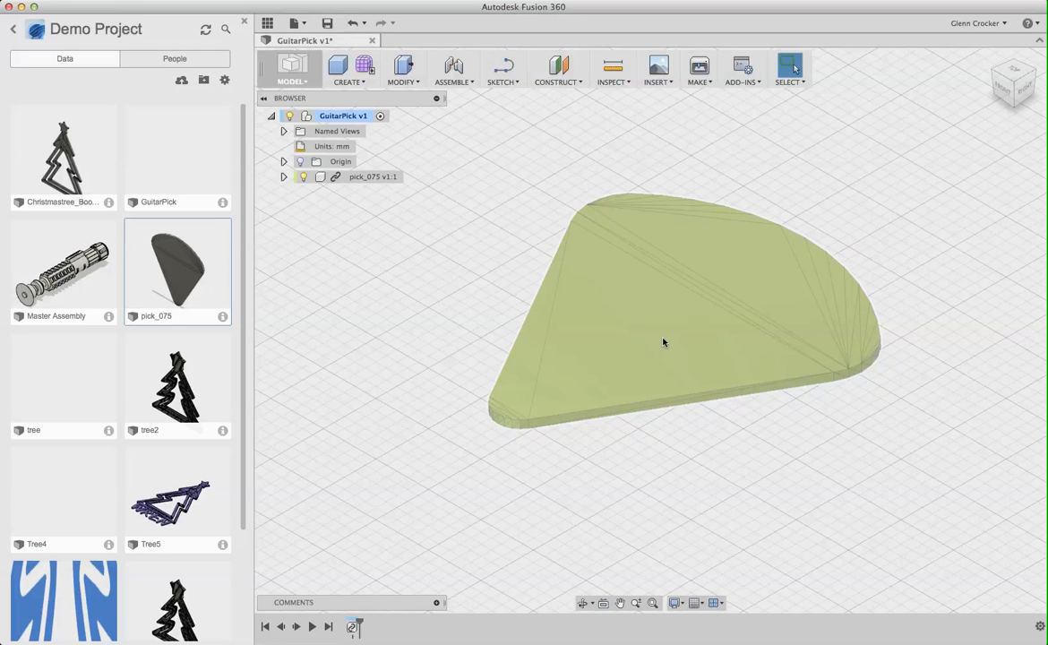
{"action": "mouse_move", "coordinate": [666, 337]}
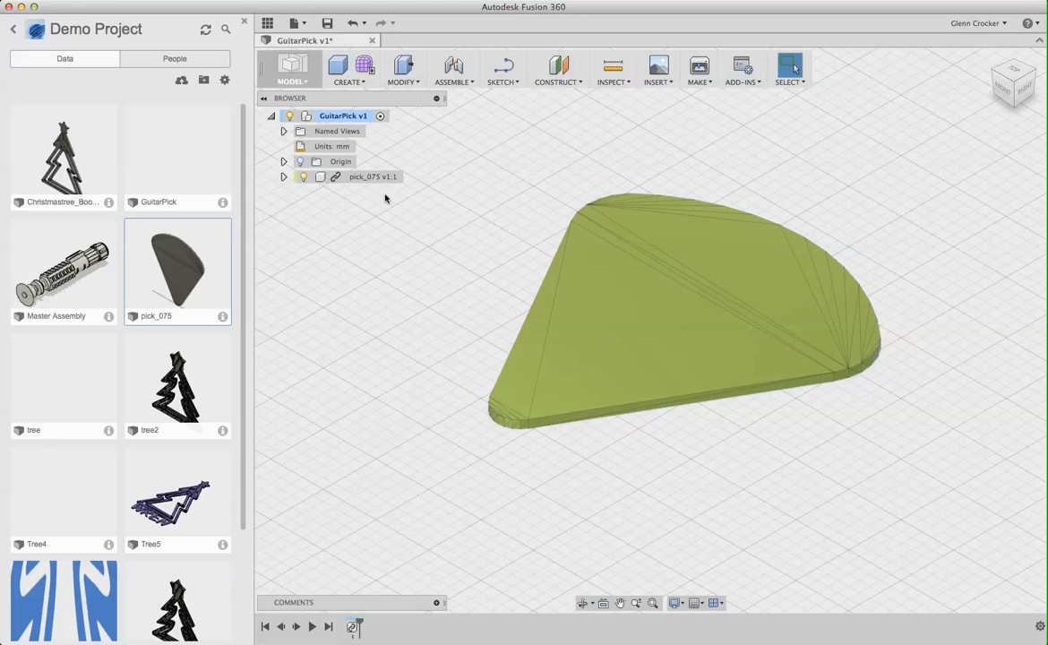
- Expand pick_075's Bodies folder to reveal MeshBody1 and view its context actions
{"action": "left_click", "coordinate": [283, 177]}
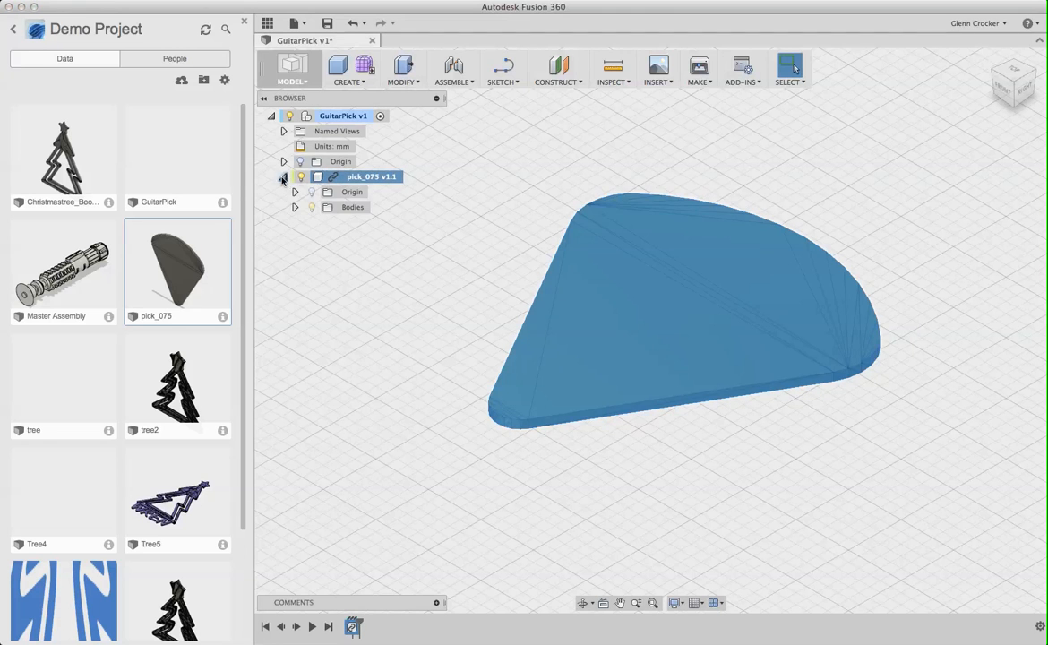
{"action": "left_click", "coordinate": [294, 208]}
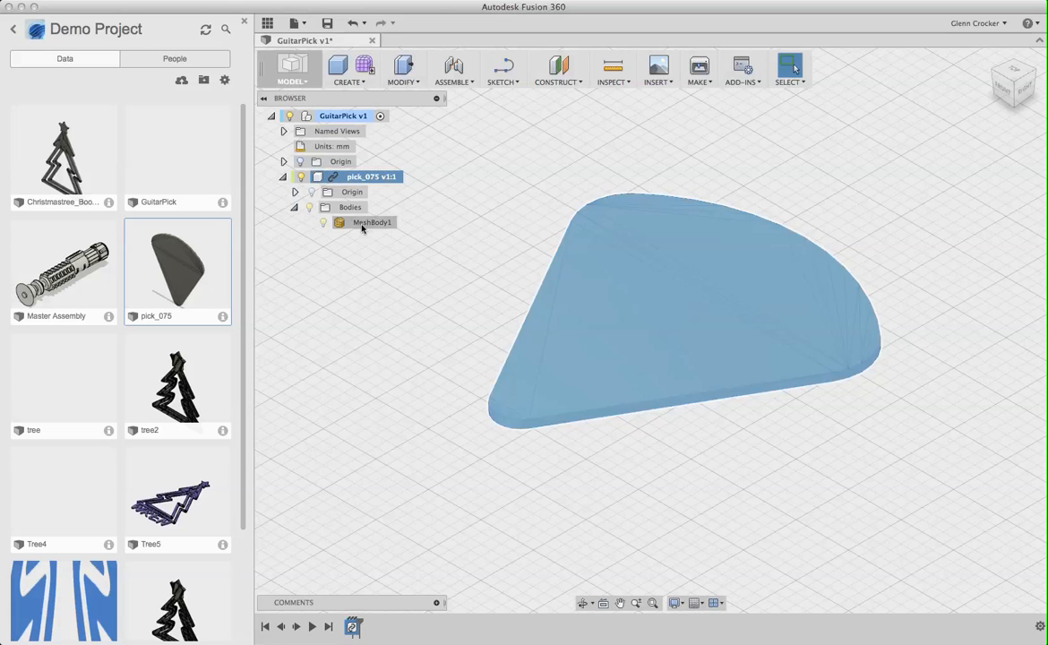
{"action": "right_click", "coordinate": [368, 223]}
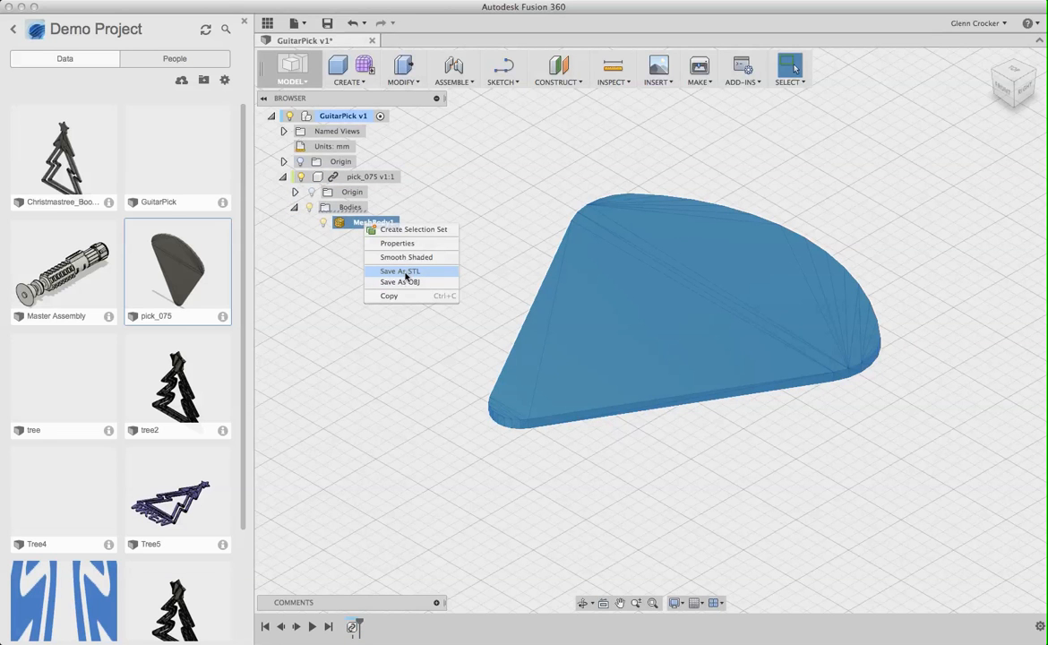
{"action": "mouse_move", "coordinate": [416, 244]}
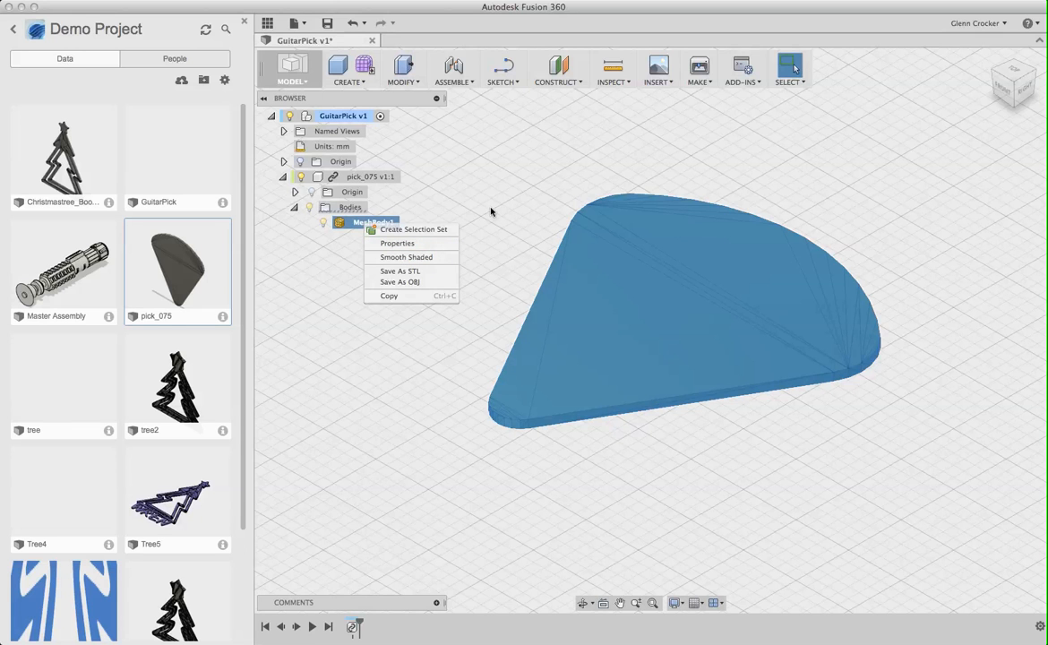
{"action": "left_click", "coordinate": [342, 114]}
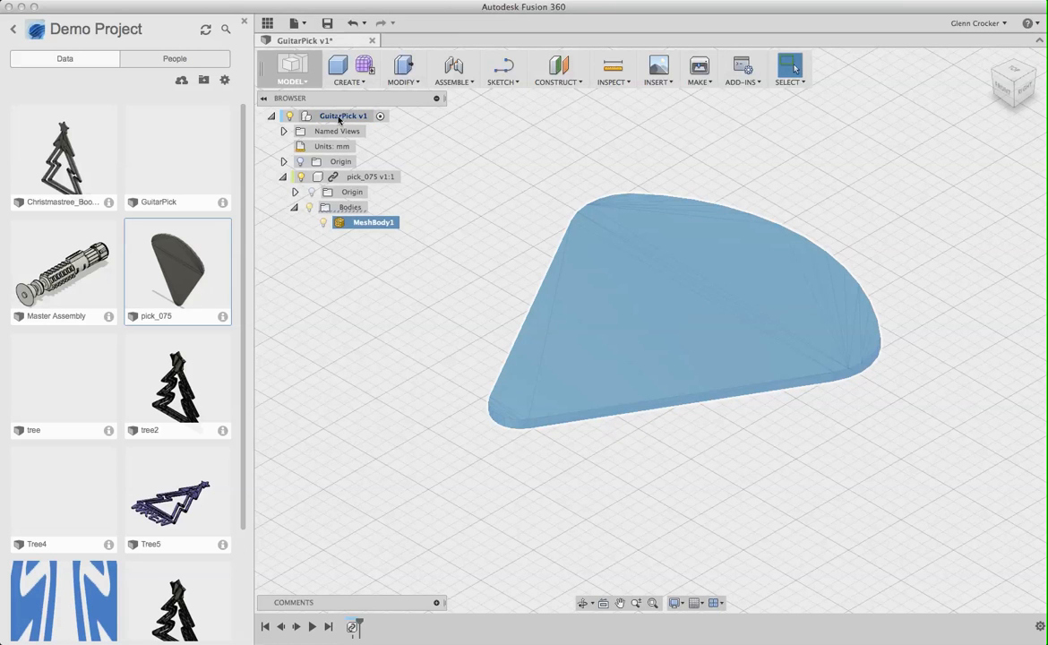
- Turn off design history capture for GuitarPick and confirm removing the timeline
{"action": "right_click", "coordinate": [342, 115]}
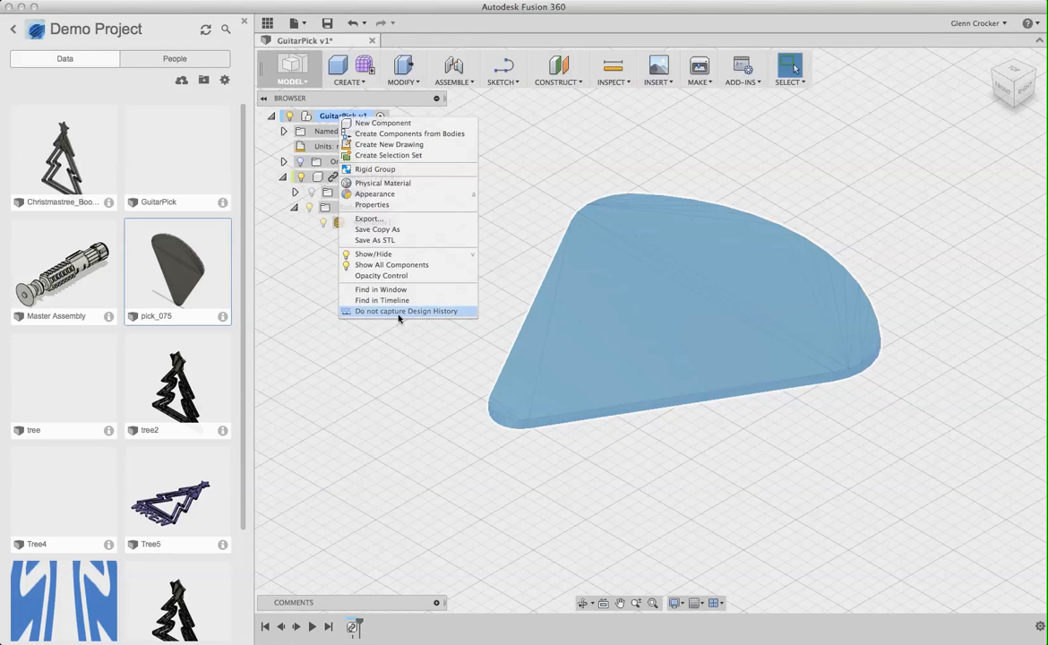
{"action": "left_click", "coordinate": [407, 311]}
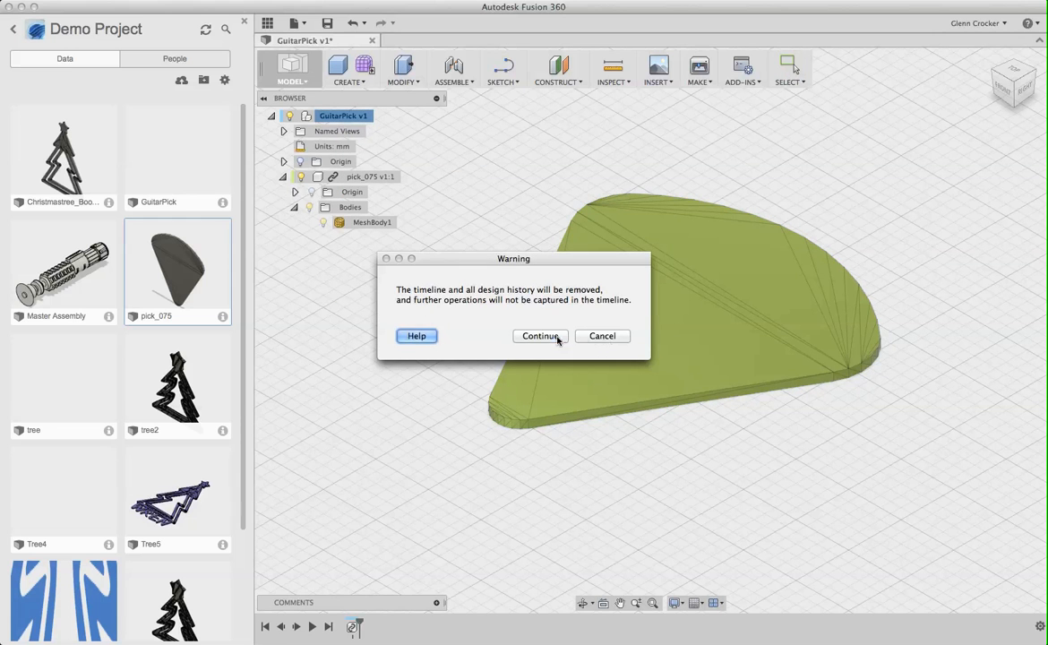
{"action": "left_click", "coordinate": [539, 337]}
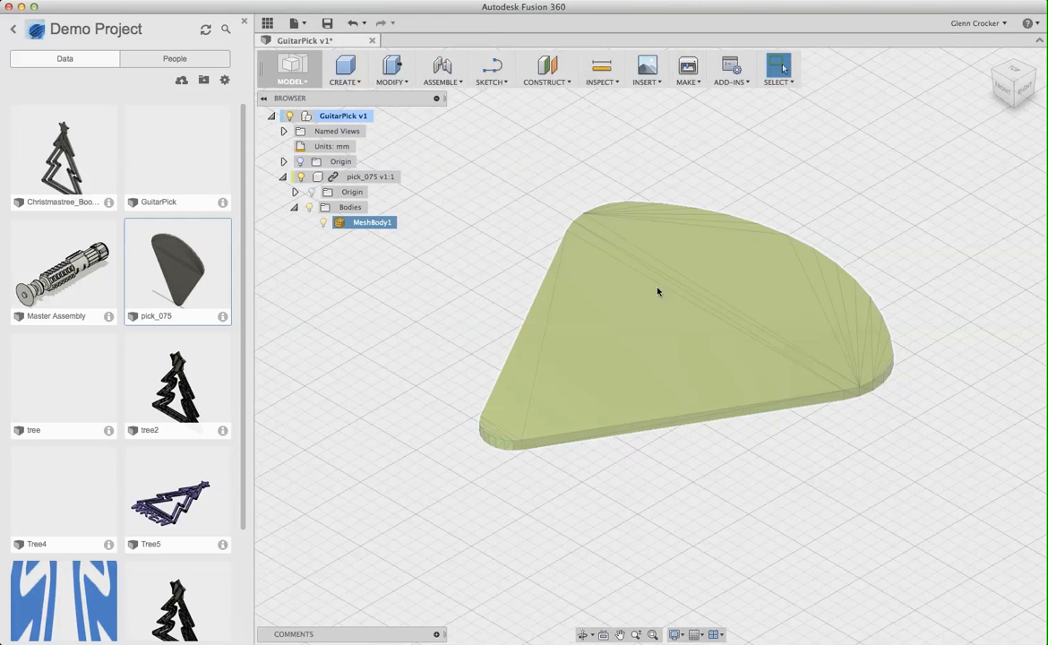
{"action": "mouse_move", "coordinate": [613, 322]}
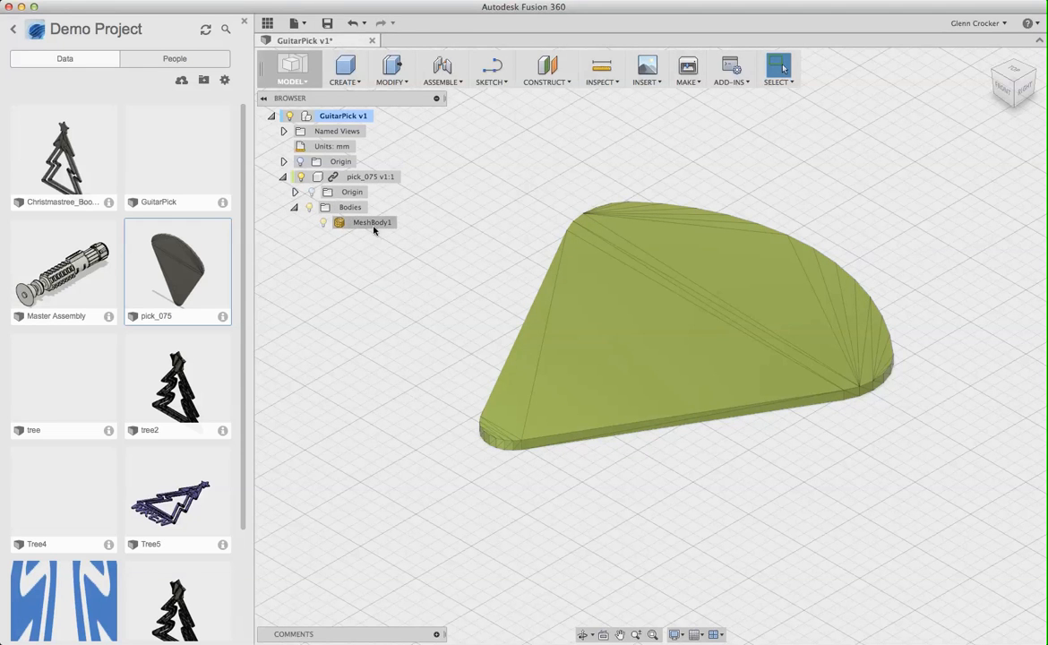
- Convert MeshBody1 to a solid via Mesh to BRep as a New Body, creating Body1
{"action": "right_click", "coordinate": [372, 222]}
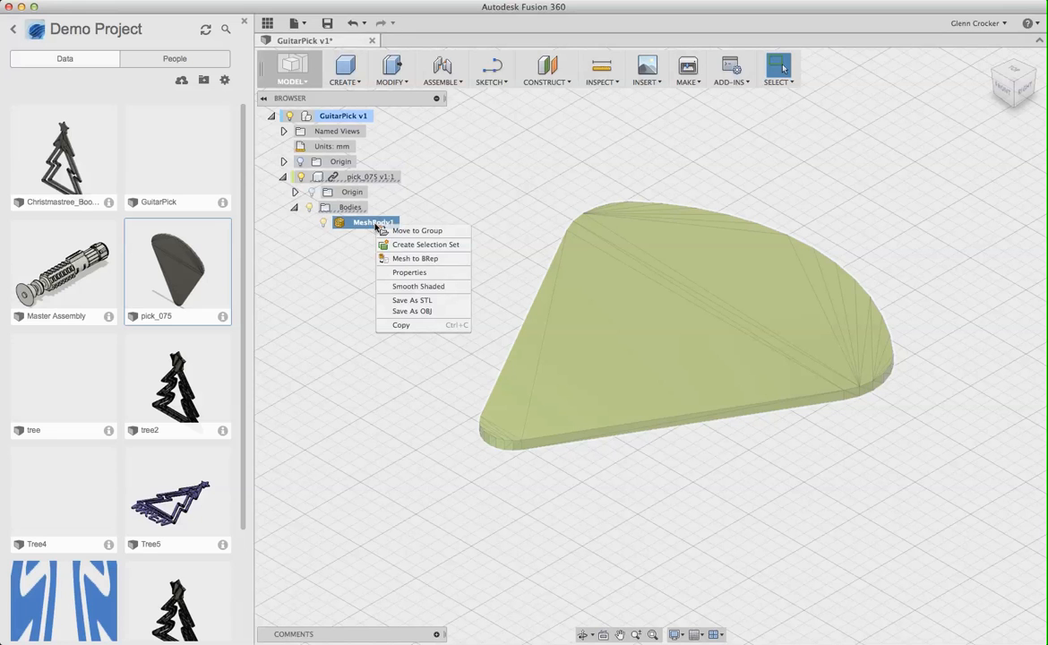
{"action": "mouse_move", "coordinate": [435, 260]}
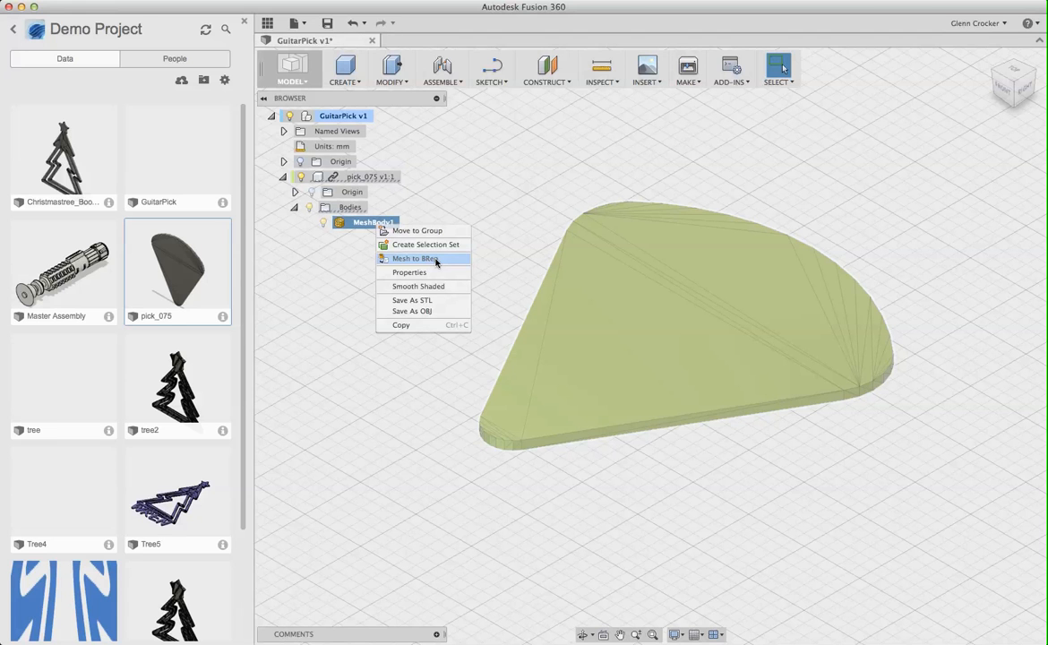
{"action": "left_click", "coordinate": [411, 258]}
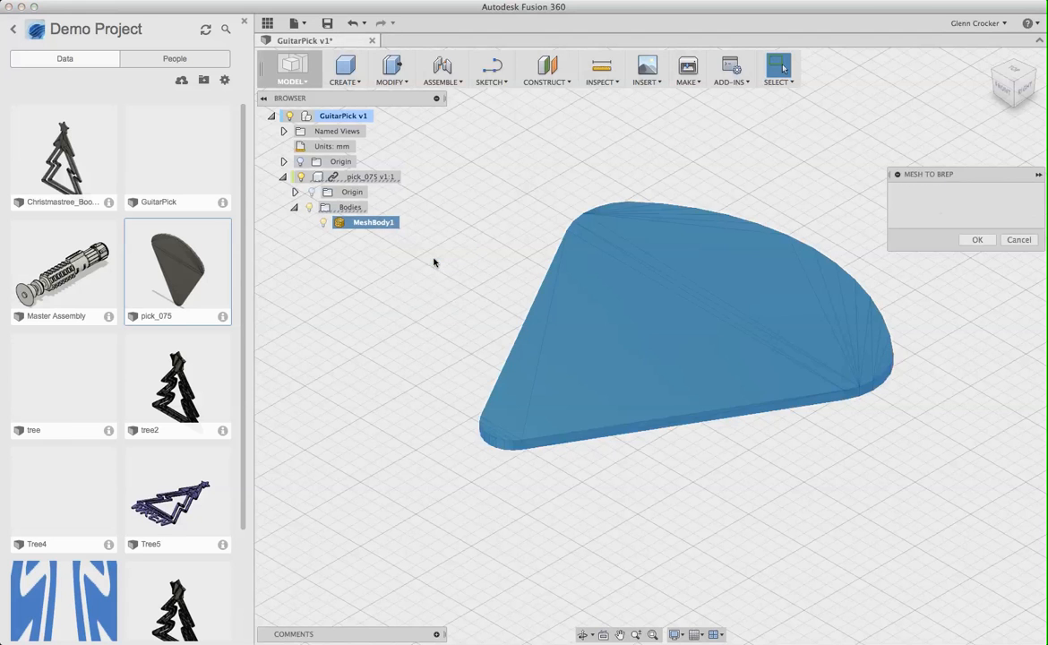
{"action": "left_click", "coordinate": [856, 315]}
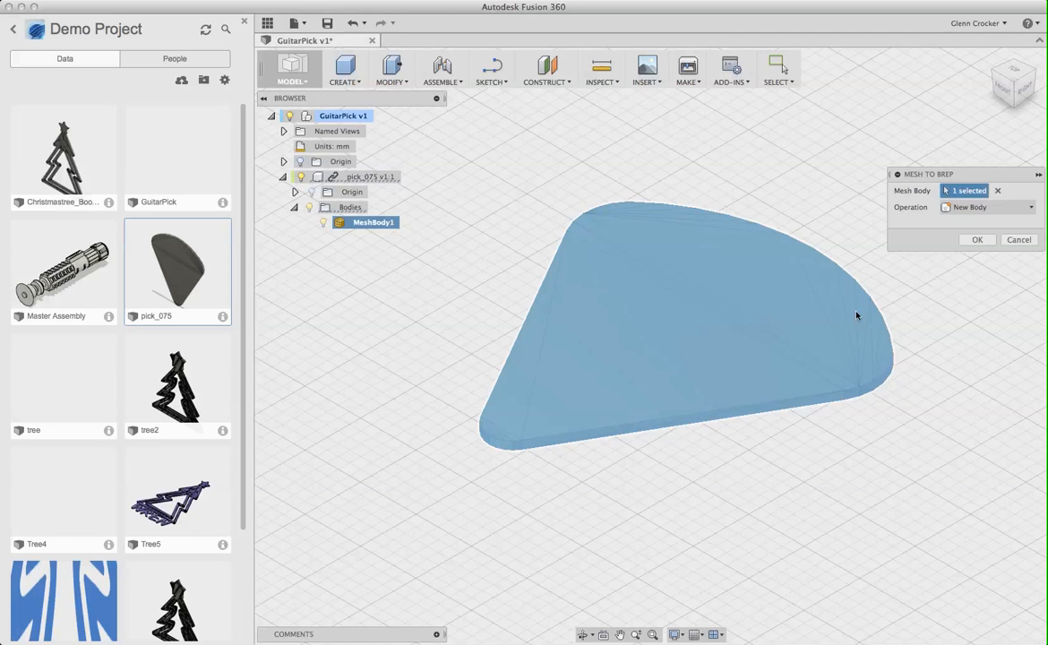
{"action": "left_click", "coordinate": [976, 240]}
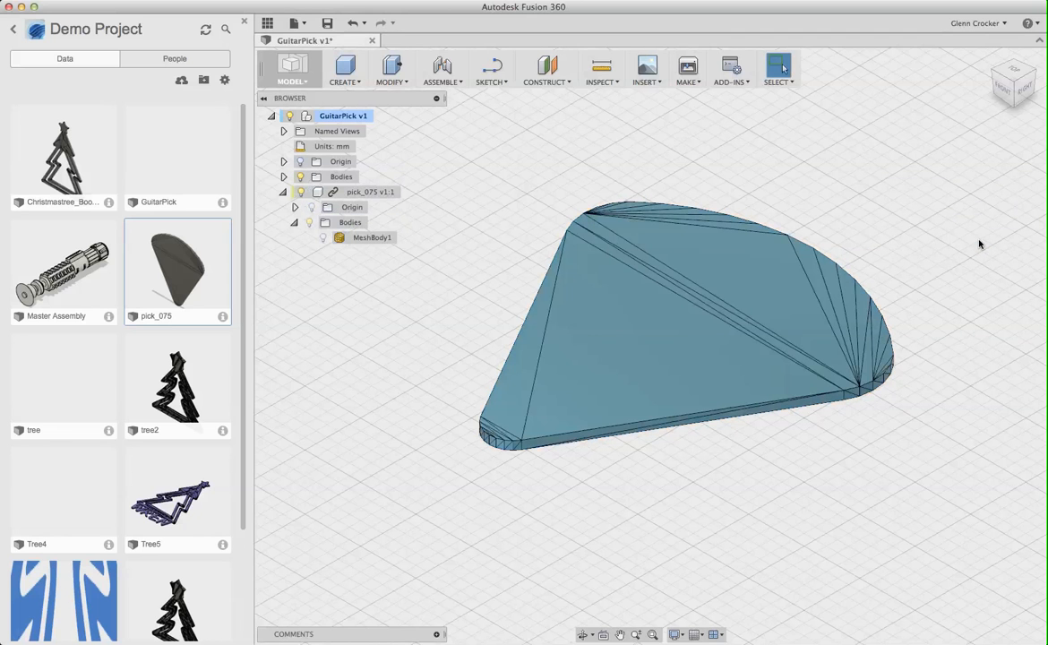
{"action": "left_click", "coordinate": [283, 177]}
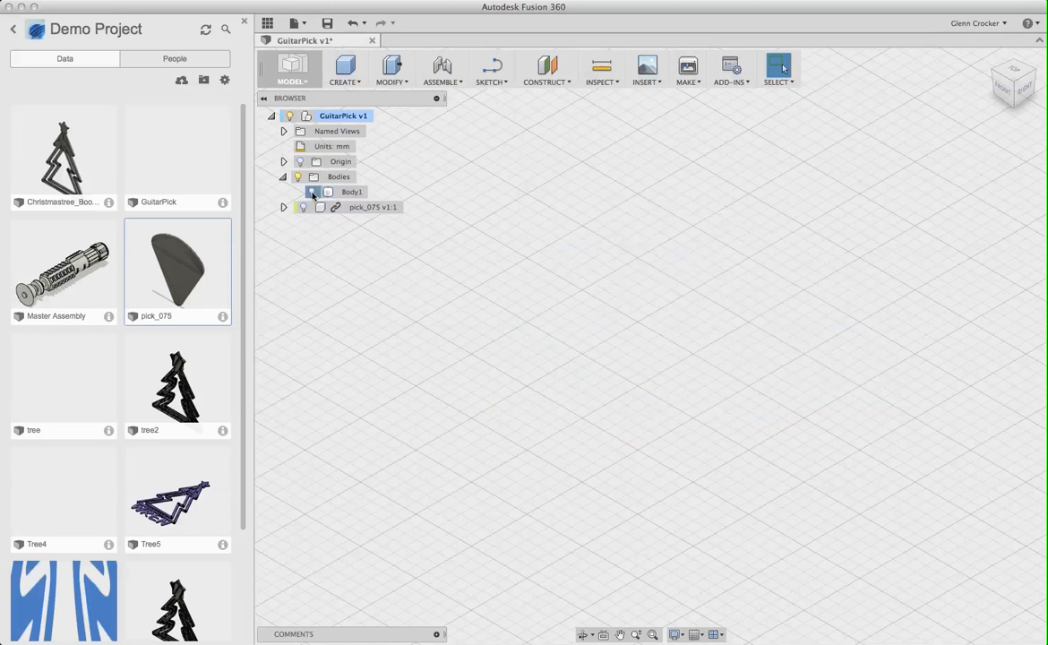
- Hide the original mesh component, turn design history capture back on, and begin a new sketch
{"action": "left_click", "coordinate": [312, 192]}
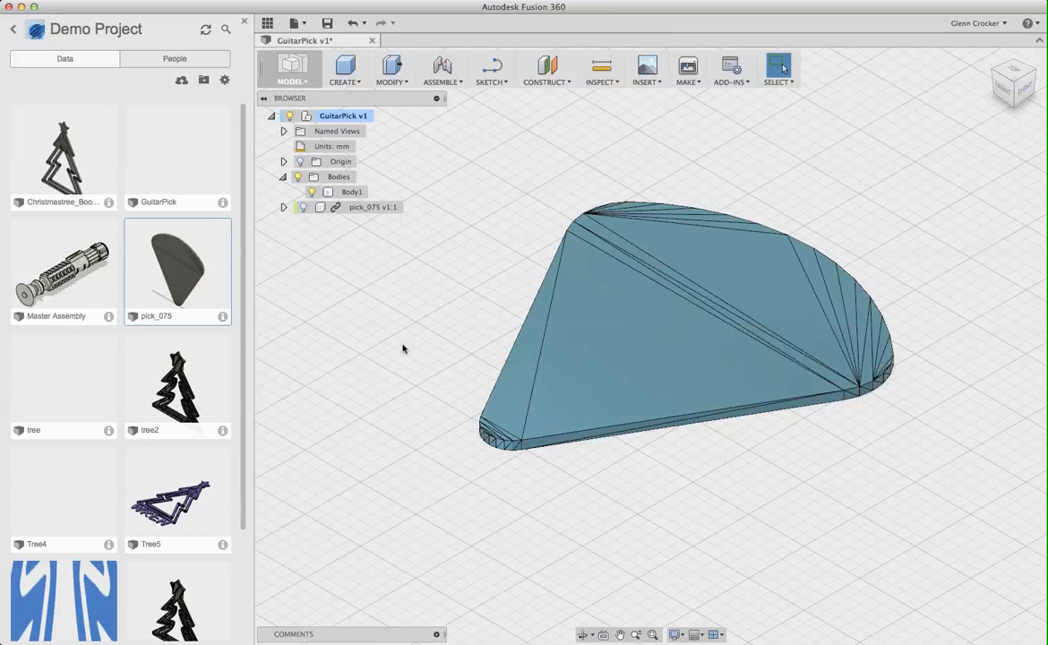
{"action": "mouse_move", "coordinate": [444, 346]}
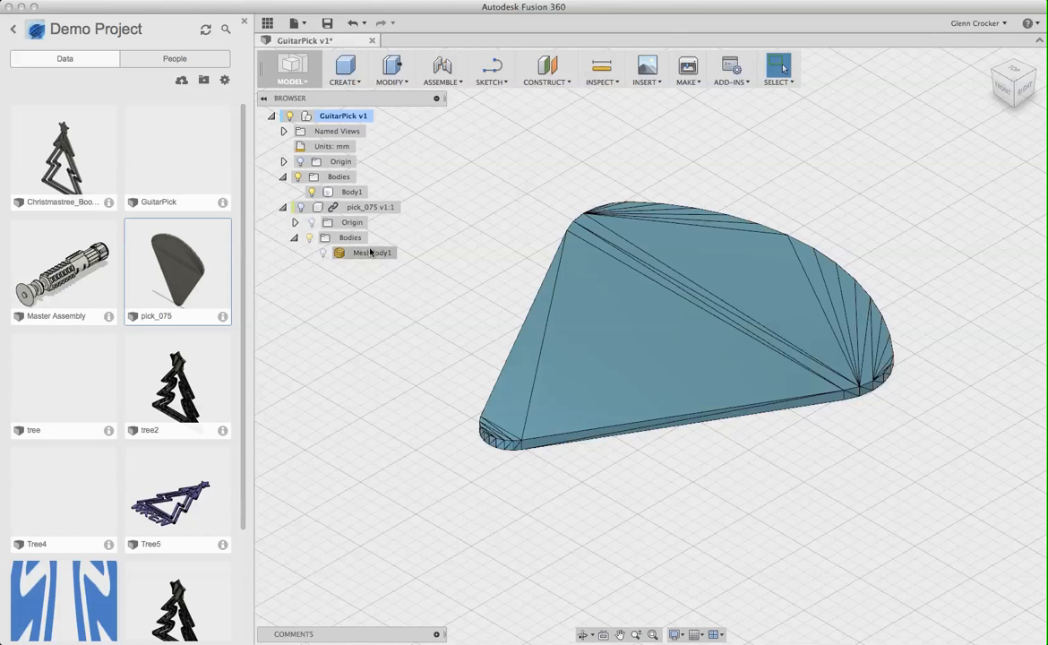
{"action": "left_click", "coordinate": [283, 208]}
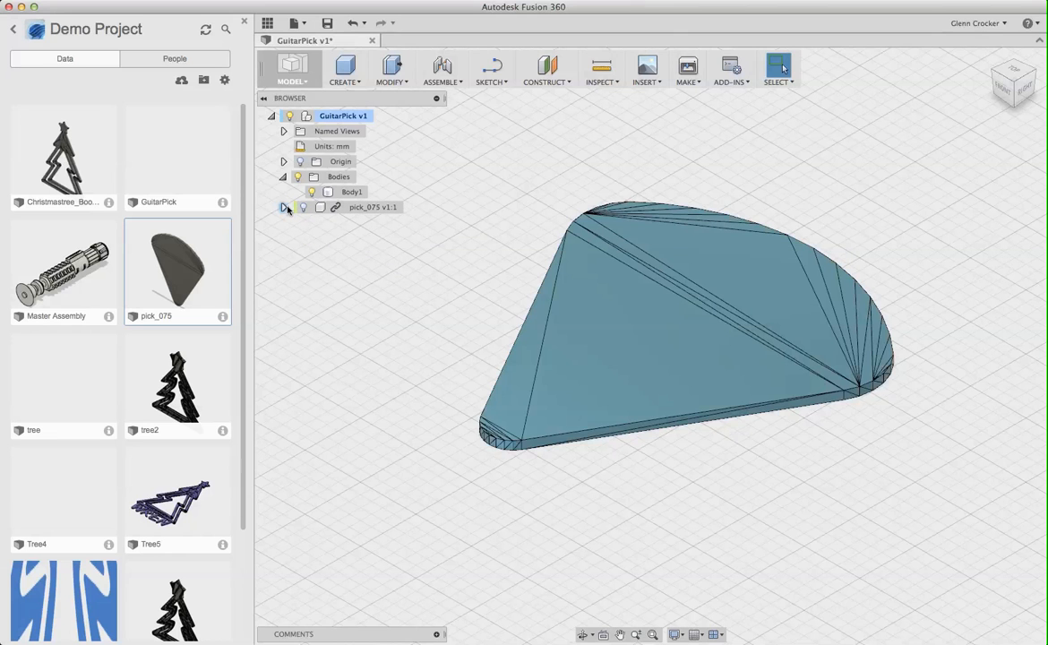
{"action": "left_click", "coordinate": [344, 114]}
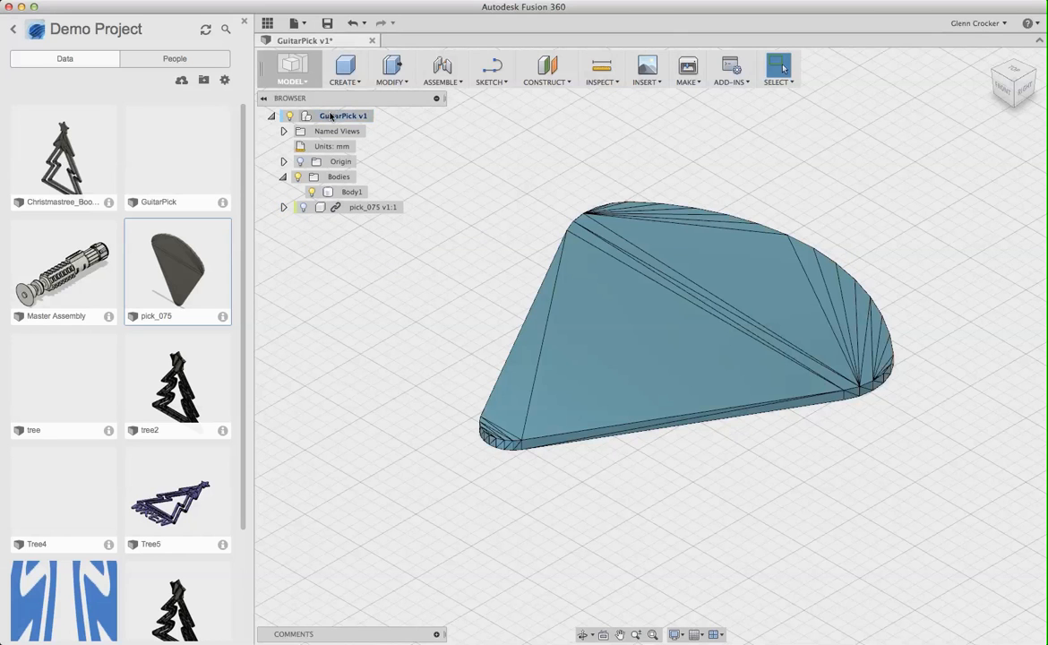
{"action": "right_click", "coordinate": [344, 114]}
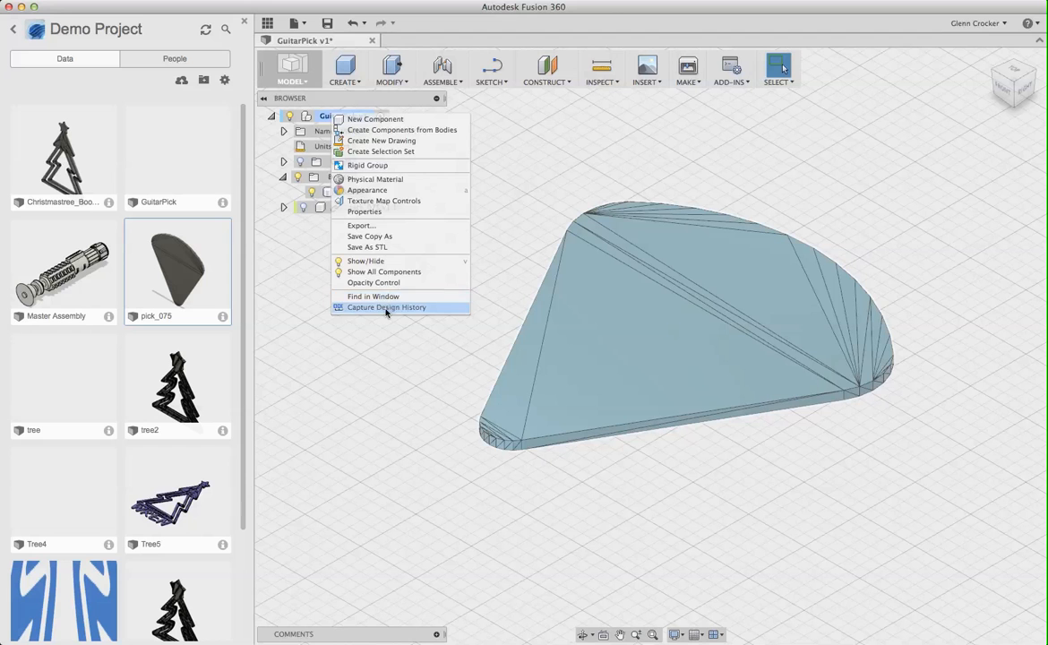
{"action": "left_click", "coordinate": [387, 308]}
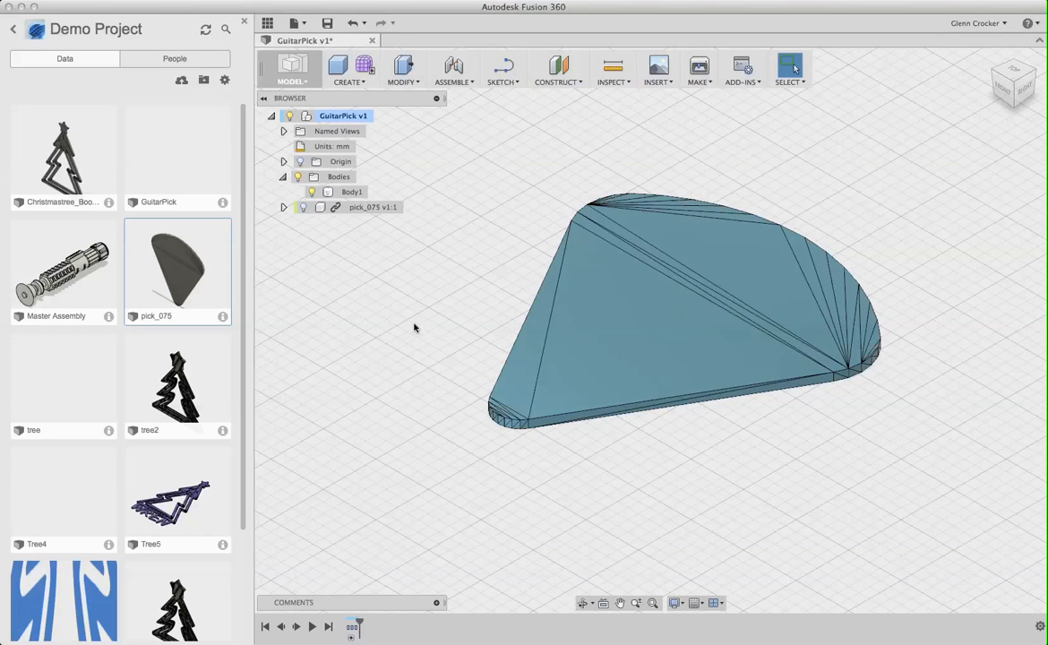
{"action": "mouse_move", "coordinate": [415, 315]}
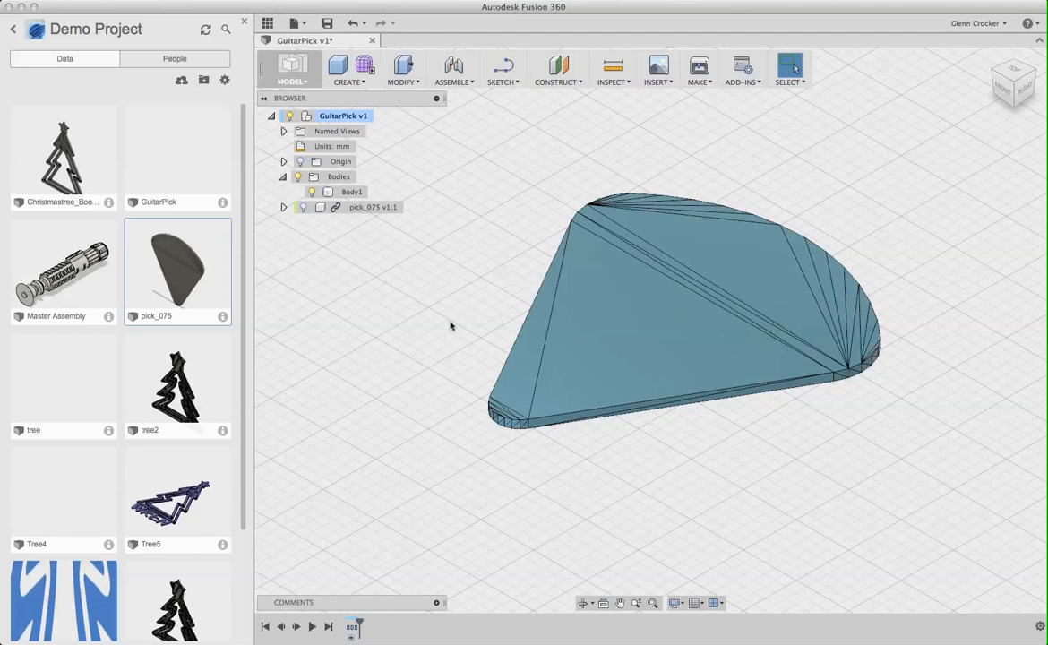
{"action": "mouse_move", "coordinate": [510, 93]}
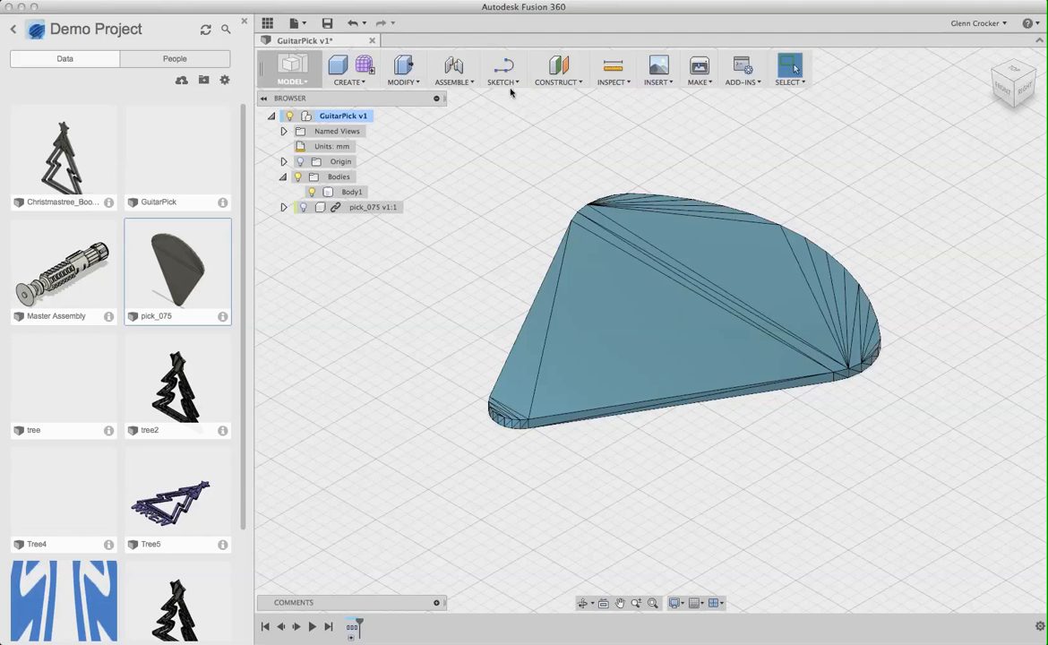
{"action": "left_click", "coordinate": [501, 68]}
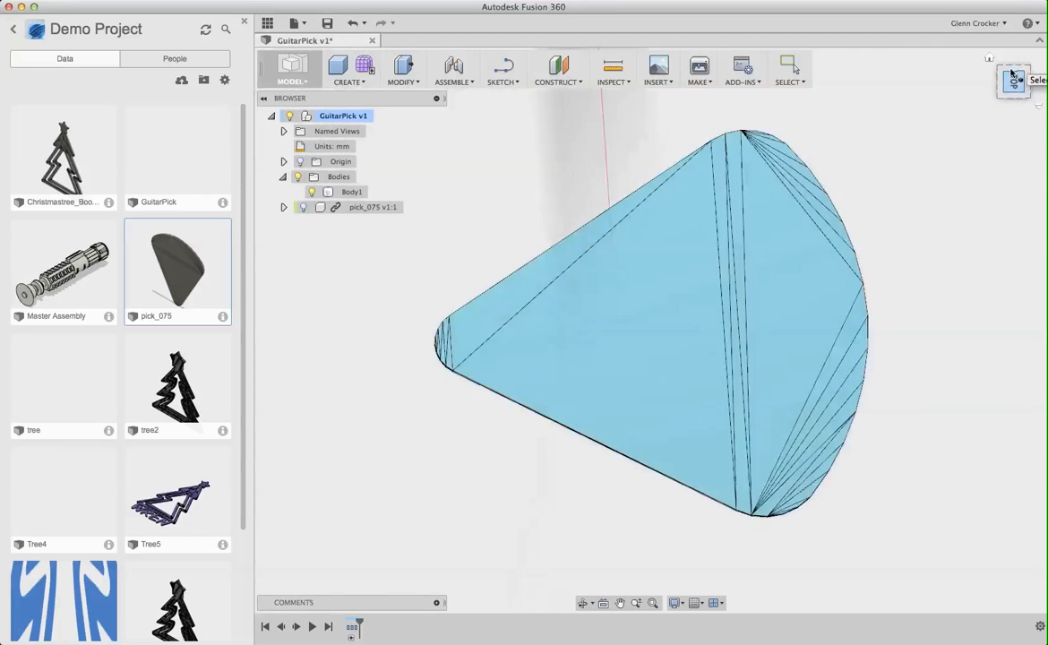
- Add ADAM as 10 mm sketch text in a bold italic font on the horizontal plane
{"action": "left_click", "coordinate": [1014, 80]}
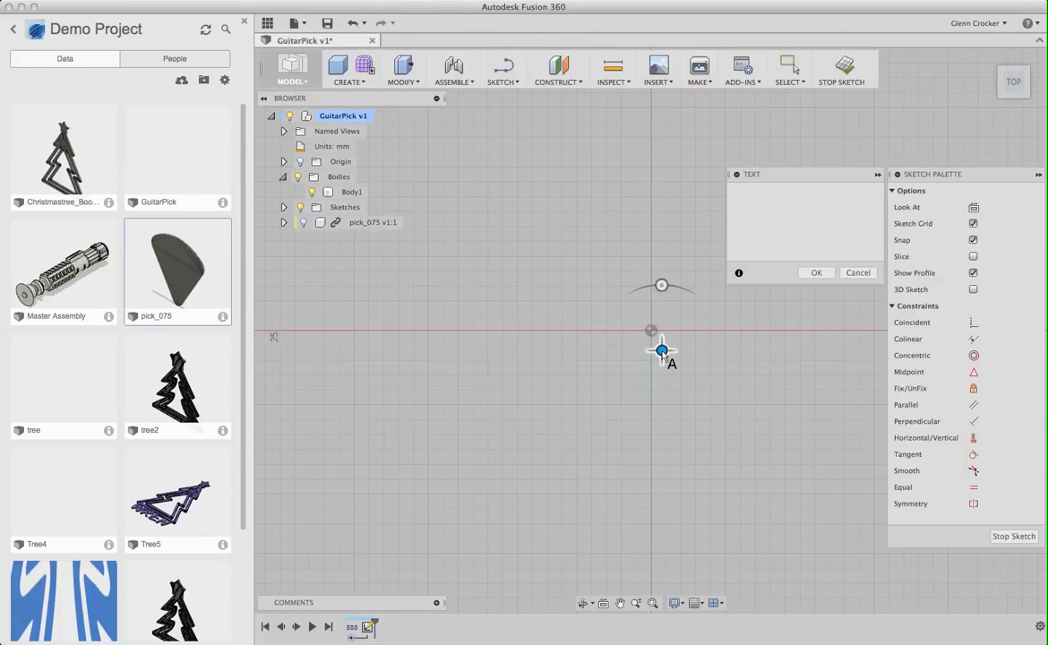
{"action": "type", "text": "ADAM"}
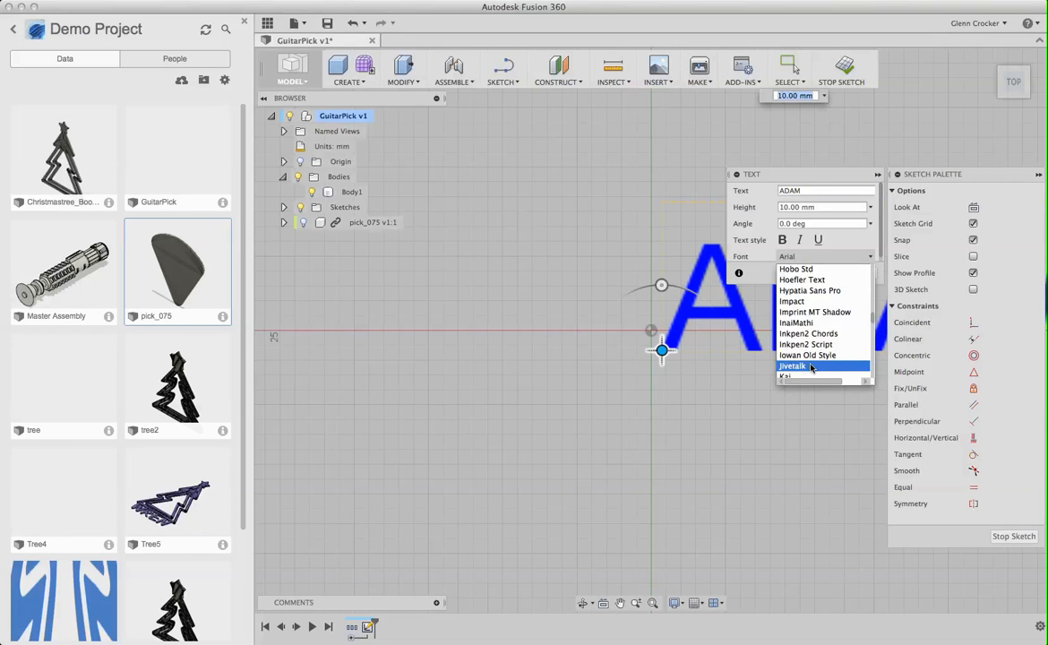
{"action": "left_click", "coordinate": [791, 366]}
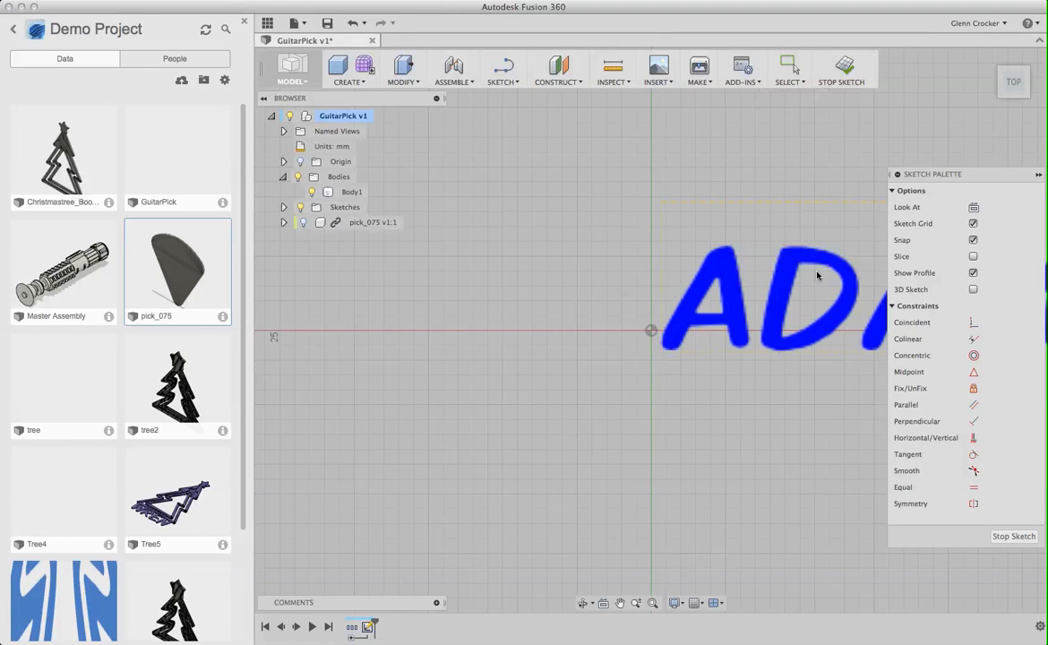
{"action": "left_click", "coordinate": [788, 68]}
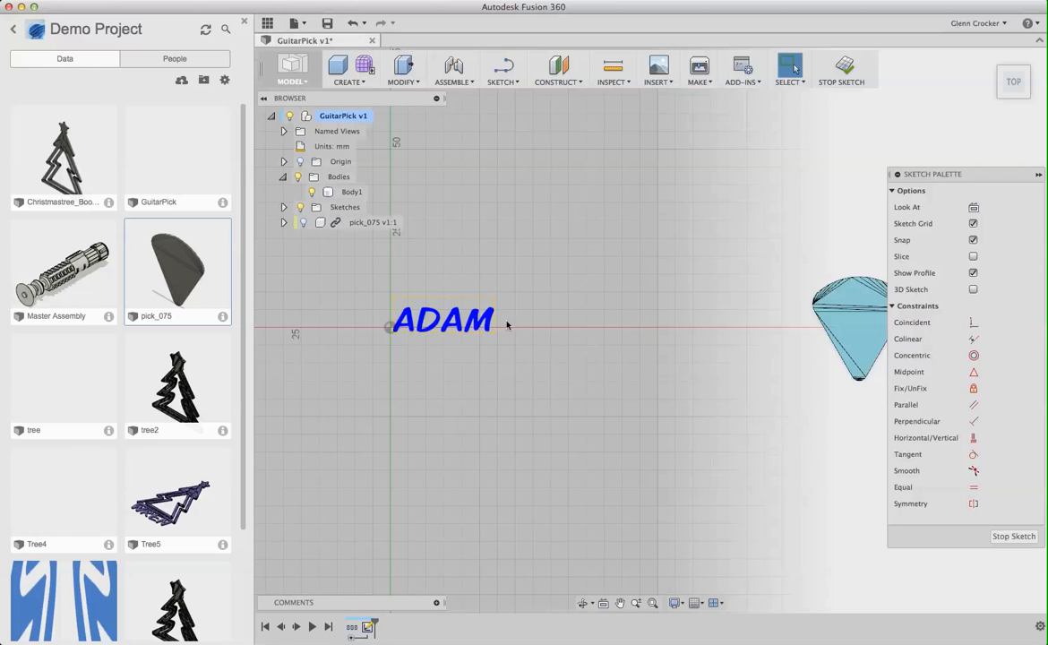
- Drag the ADAM text onto the pick and reposition it near the pick's top edge
{"action": "left_click_drag", "start_coordinate": [444, 320], "coordinate": [730, 272]}
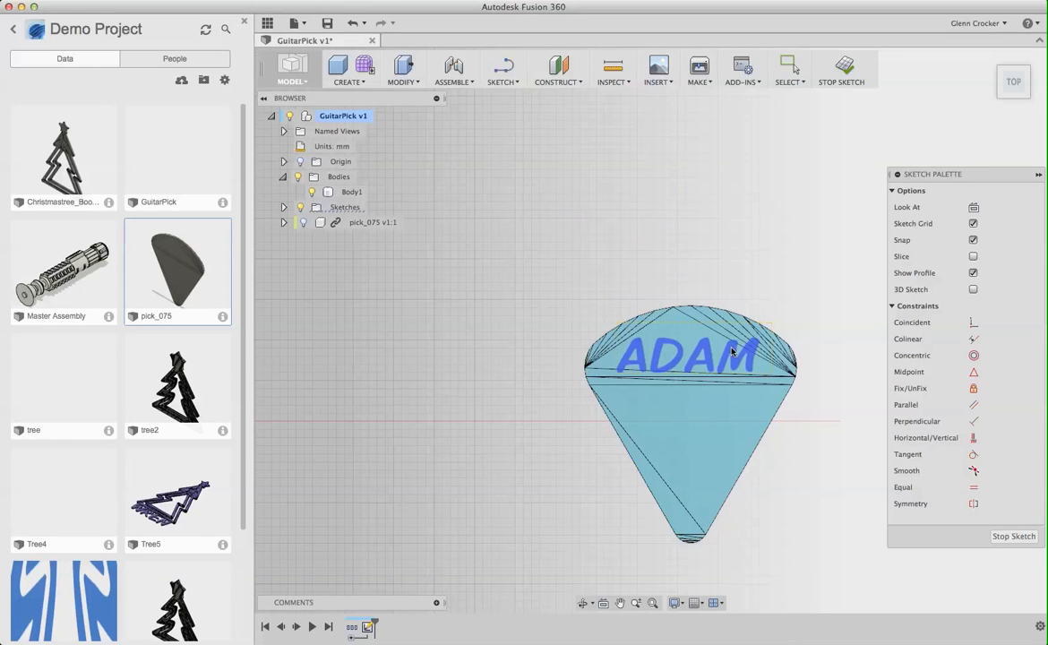
{"action": "left_click_drag", "start_coordinate": [689, 351], "coordinate": [666, 283]}
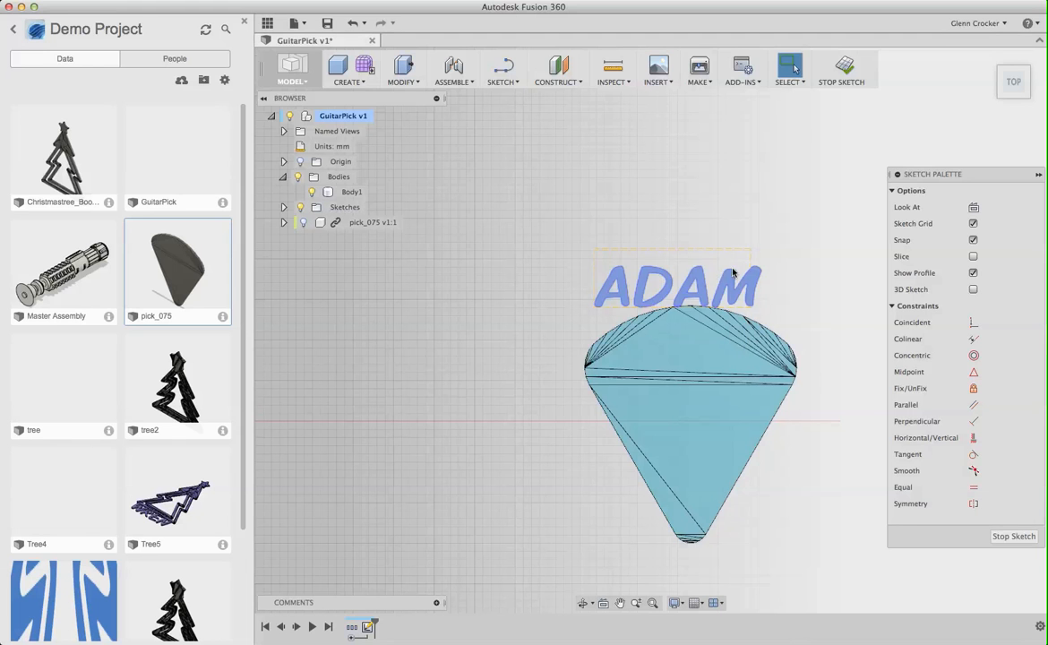
{"action": "left_click_drag", "start_coordinate": [677, 287], "coordinate": [689, 362]}
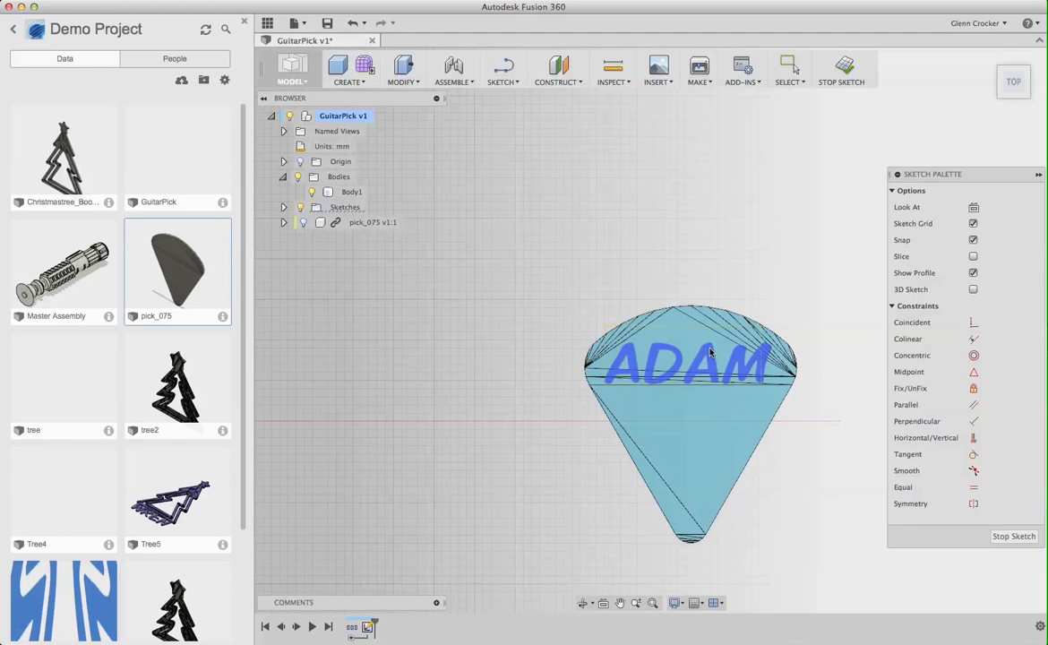
{"action": "left_click_drag", "start_coordinate": [689, 361], "coordinate": [690, 265]}
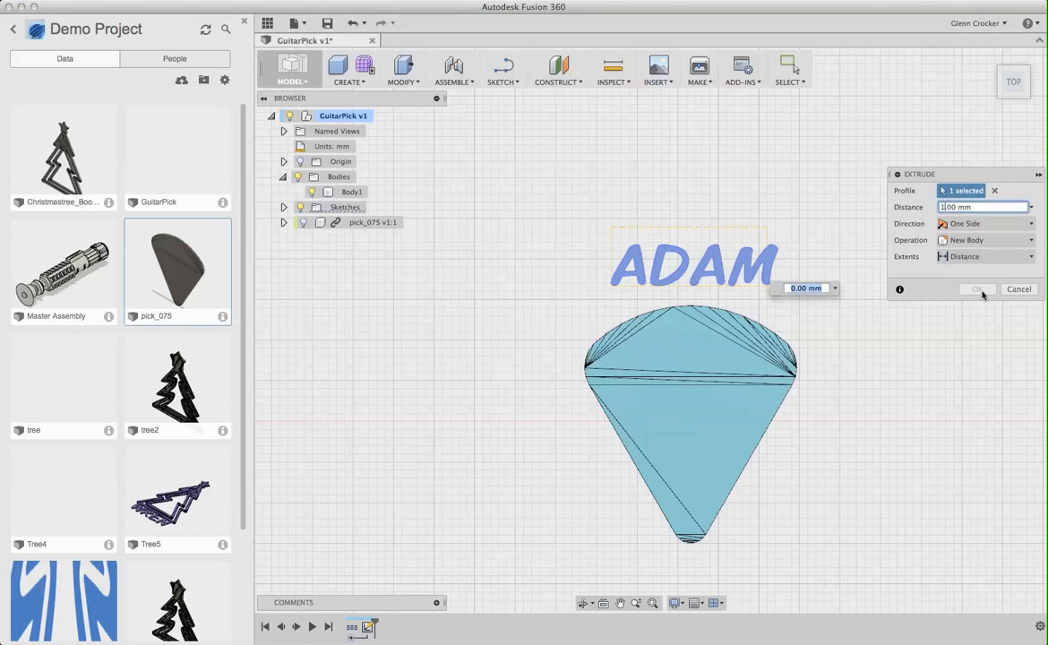
- Extrude the ADAM letters into new bodies and select the pick body to move it
{"action": "left_click", "coordinate": [974, 288]}
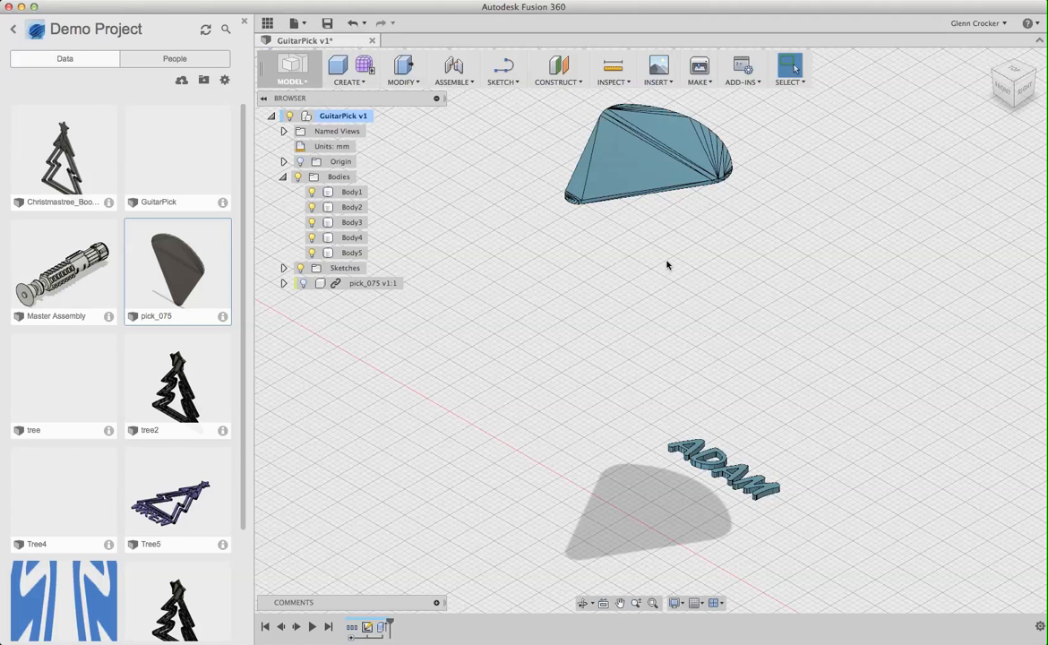
{"action": "left_click", "coordinate": [351, 192]}
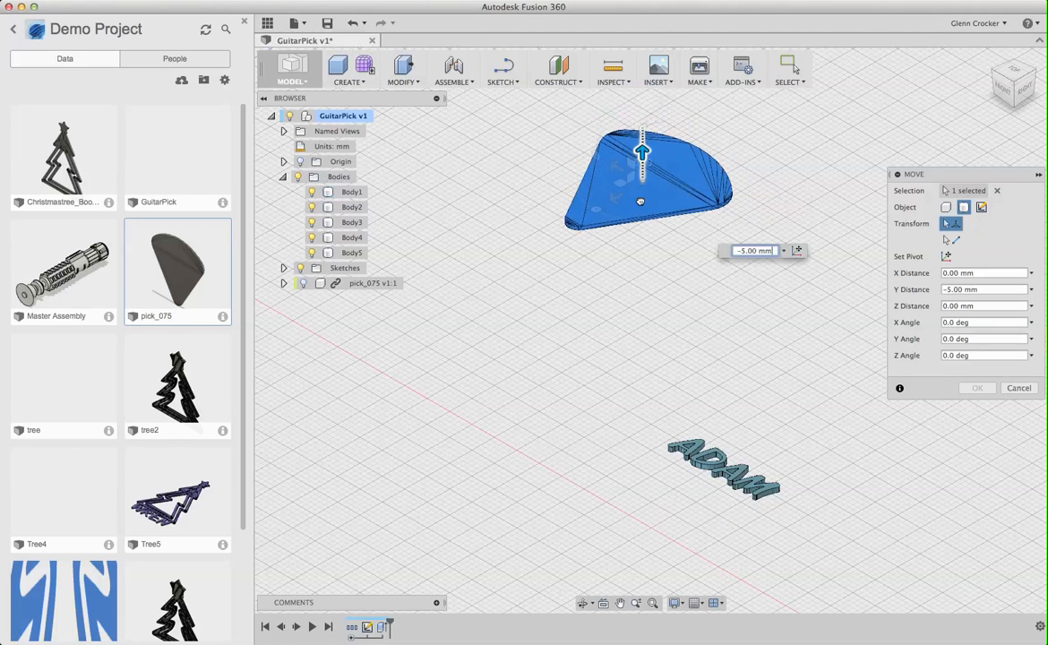
- Slide the pick body beneath the ADAM lettering, about 10 mm along X, and view it from the side
{"action": "left_click_drag", "start_coordinate": [641, 157], "coordinate": [641, 477]}
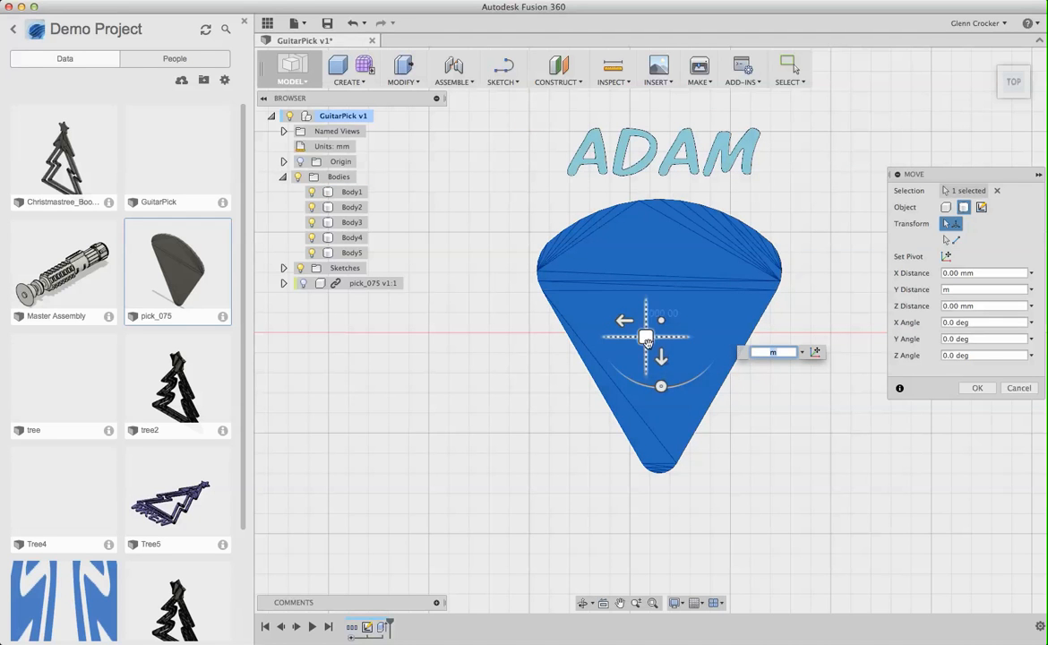
{"action": "left_click_drag", "start_coordinate": [644, 336], "coordinate": [652, 222]}
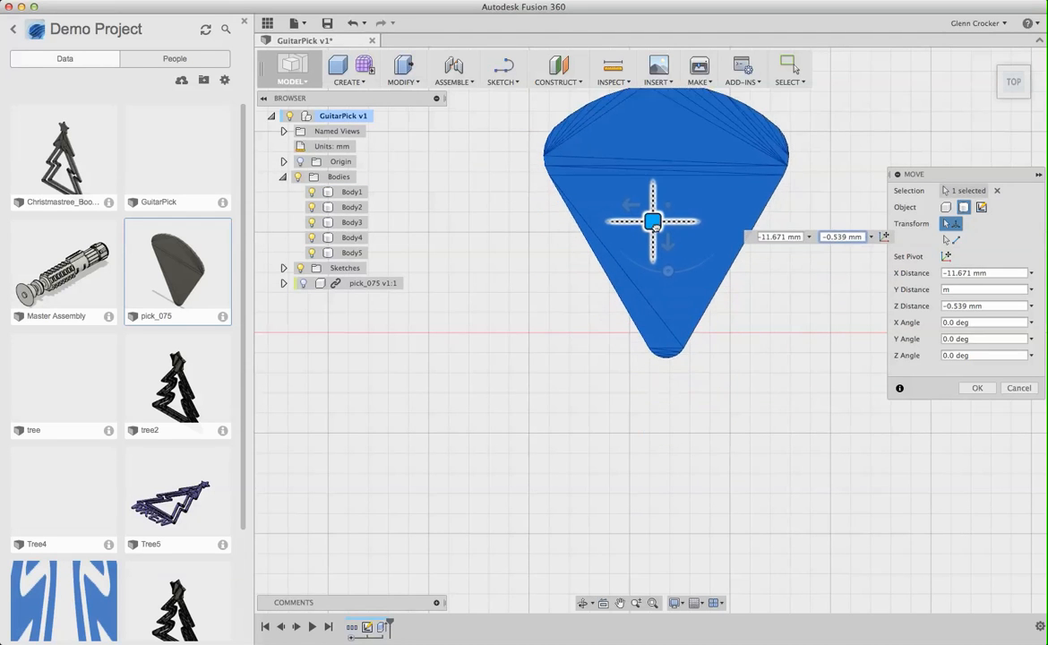
{"action": "left_click_drag", "start_coordinate": [652, 222], "coordinate": [648, 219]}
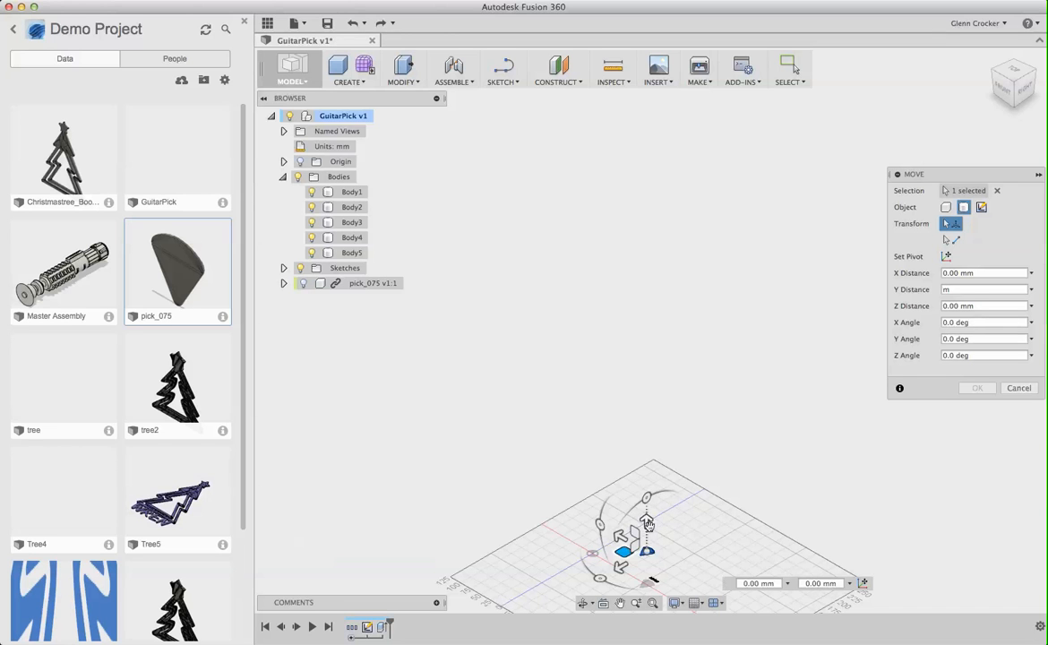
{"action": "left_click_drag", "start_coordinate": [648, 523], "coordinate": [644, 564]}
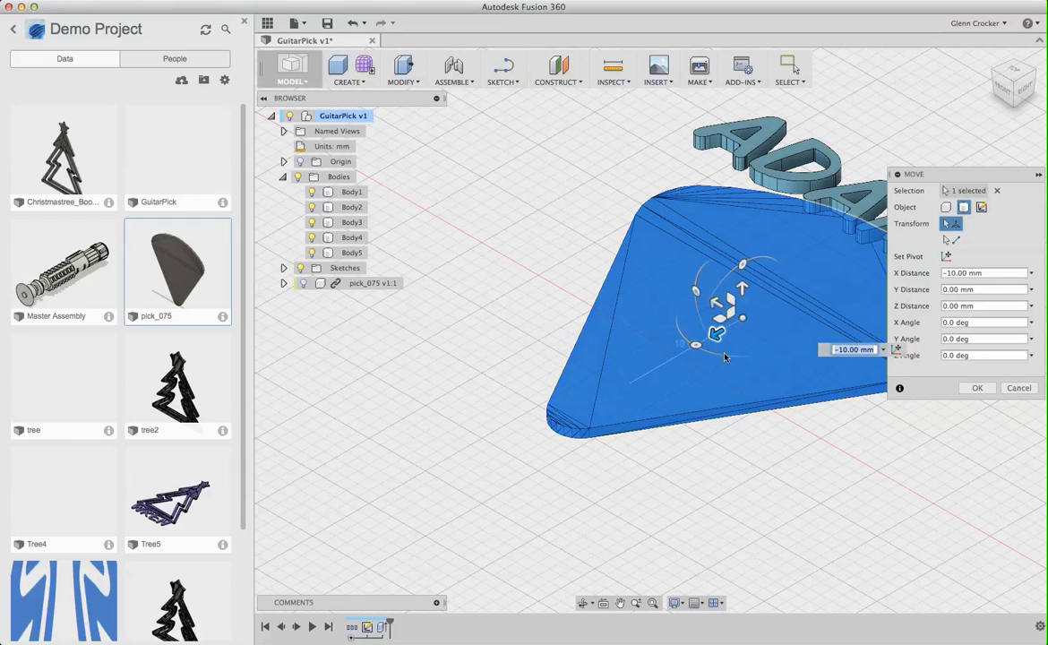
{"action": "left_click_drag", "start_coordinate": [734, 304], "coordinate": [744, 235]}
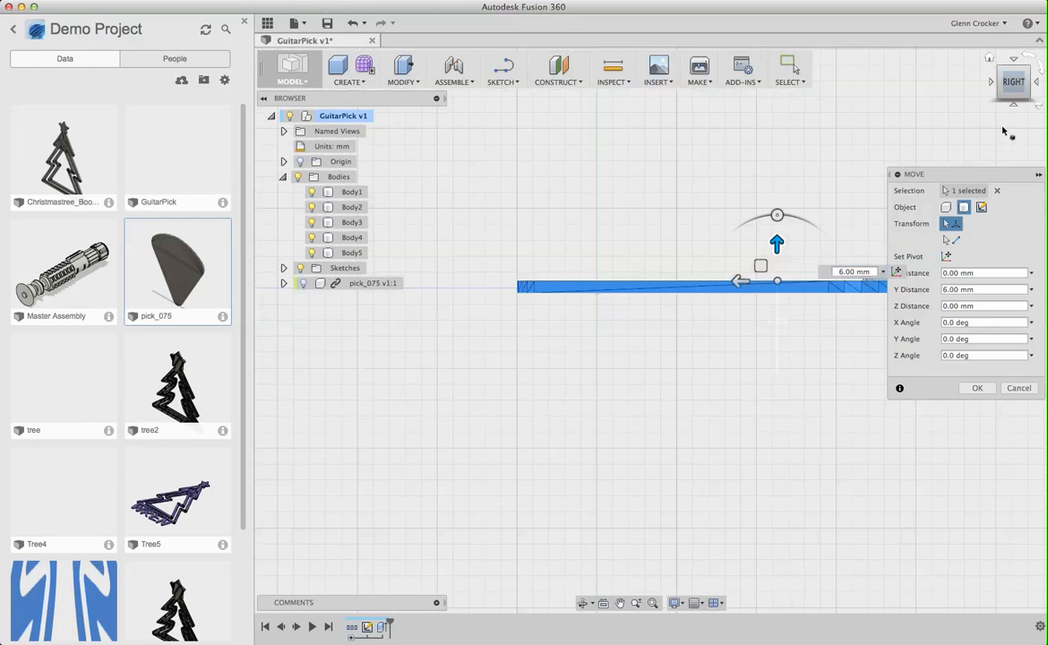
{"action": "mouse_move", "coordinate": [619, 602]}
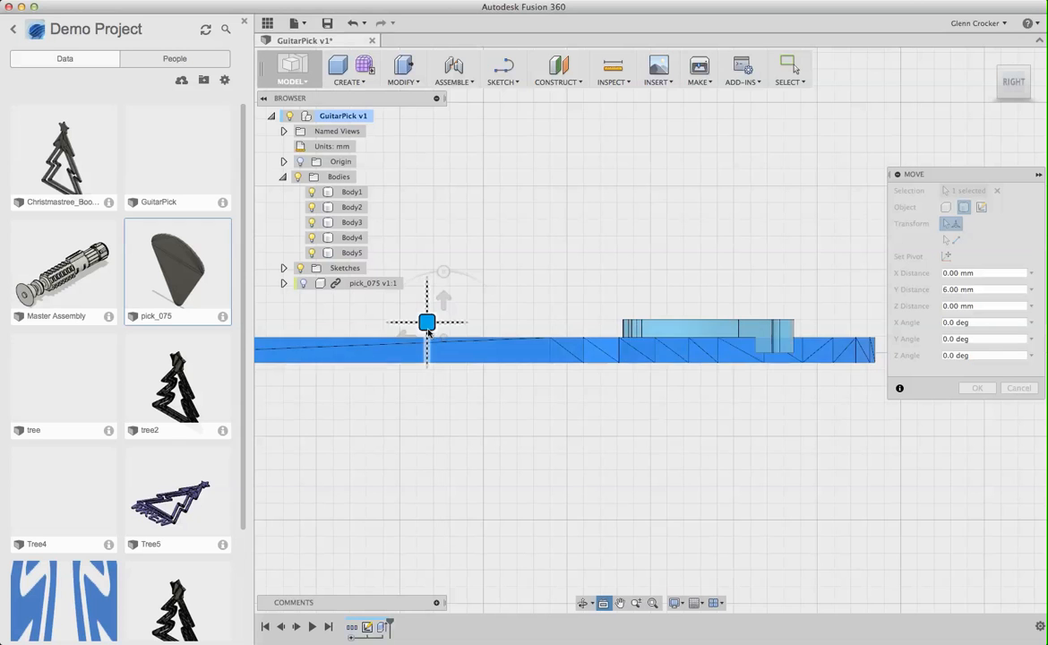
- Nudge the pick's height and sideways offset so it sits centred beneath the ADAM lettering, then confirm the move
{"action": "left_click_drag", "start_coordinate": [426, 322], "coordinate": [428, 335]}
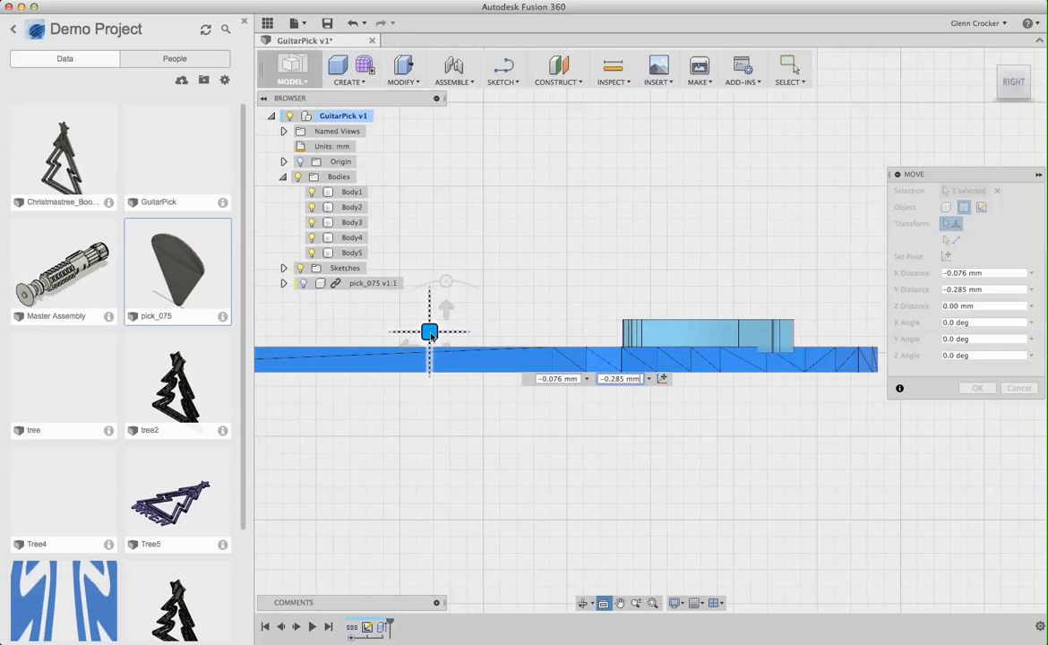
{"action": "left_click_drag", "start_coordinate": [428, 331], "coordinate": [430, 317]}
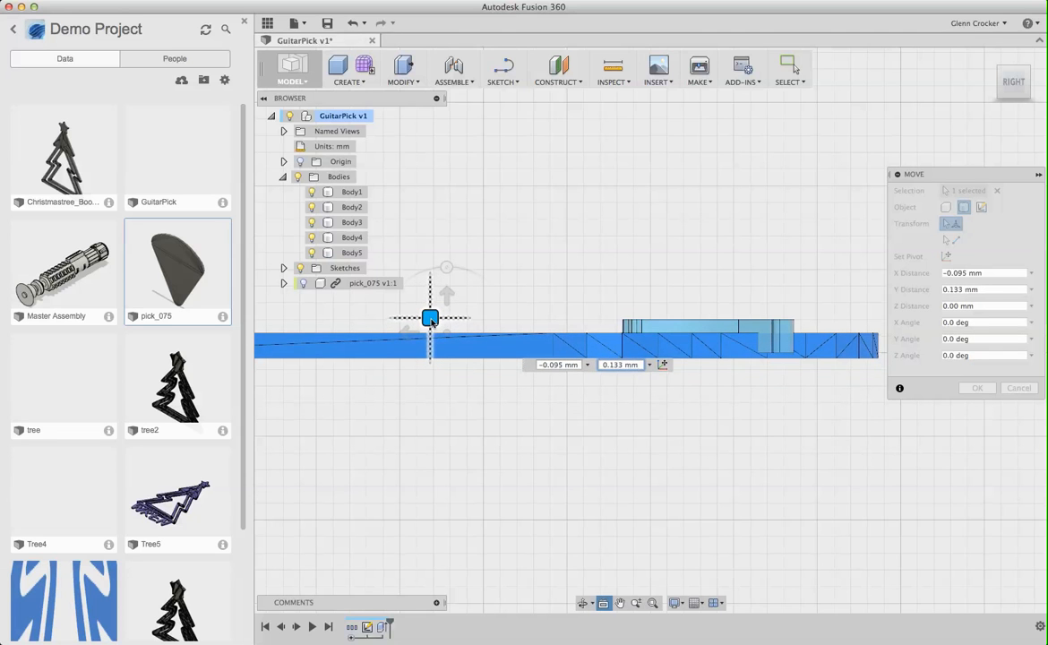
{"action": "left_click_drag", "start_coordinate": [430, 319], "coordinate": [426, 319]}
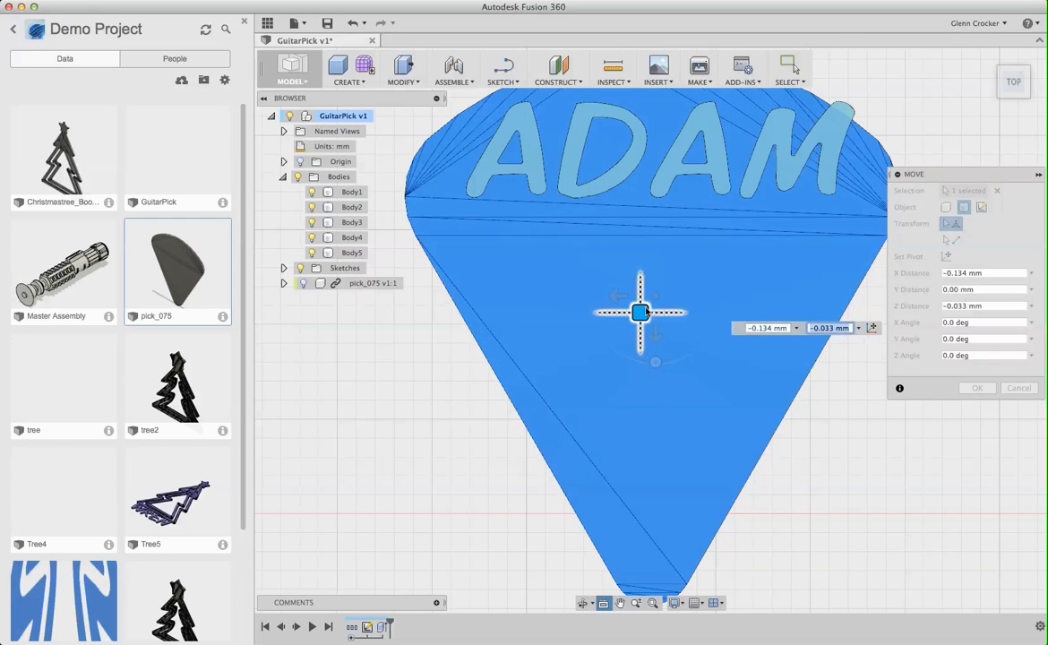
{"action": "left_click_drag", "start_coordinate": [640, 311], "coordinate": [651, 283]}
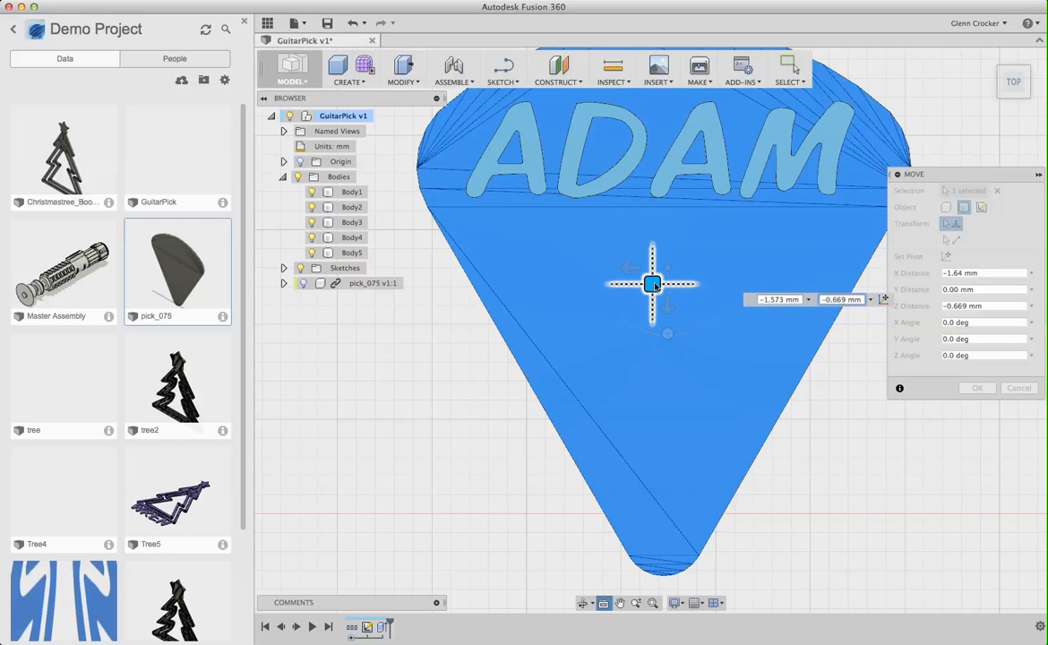
{"action": "left_click_drag", "start_coordinate": [652, 283], "coordinate": [650, 283]}
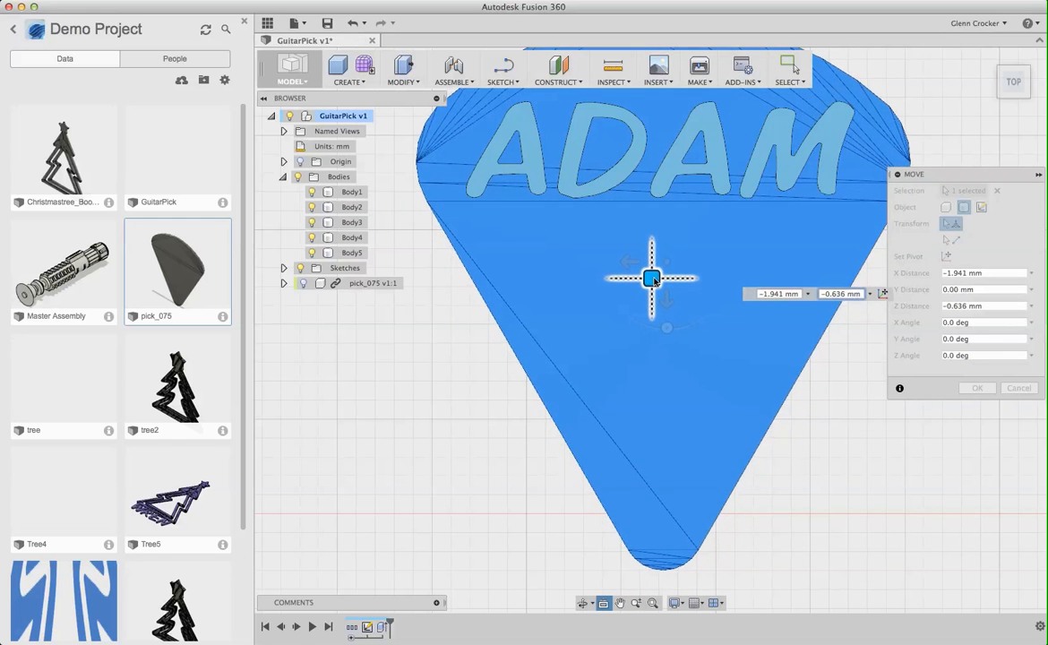
{"action": "left_click_drag", "start_coordinate": [652, 277], "coordinate": [652, 278]}
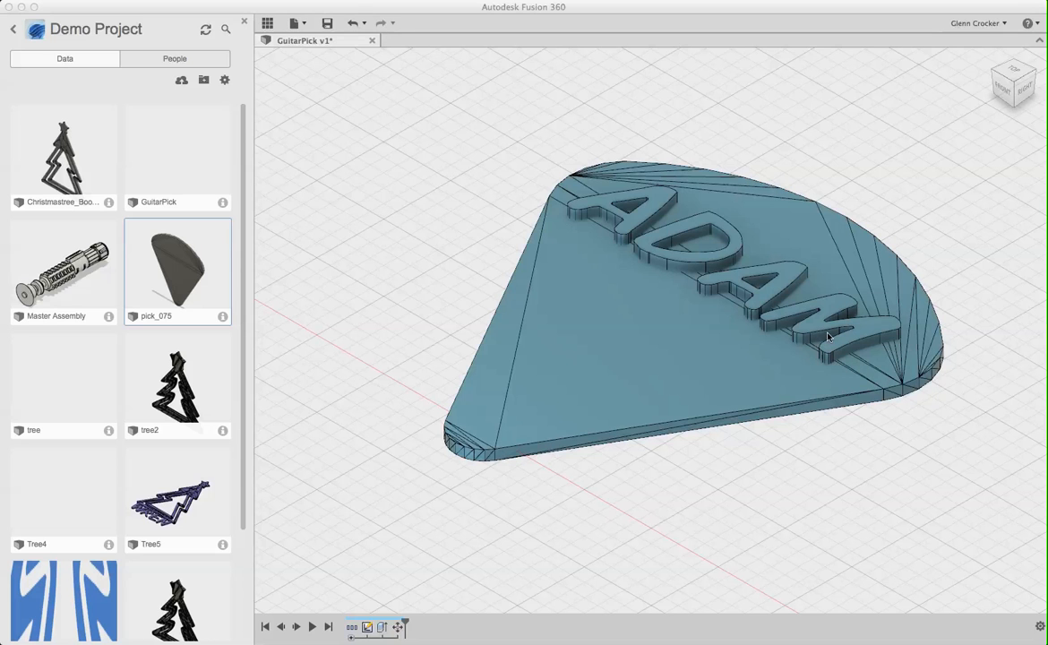
{"action": "mouse_move", "coordinate": [831, 326]}
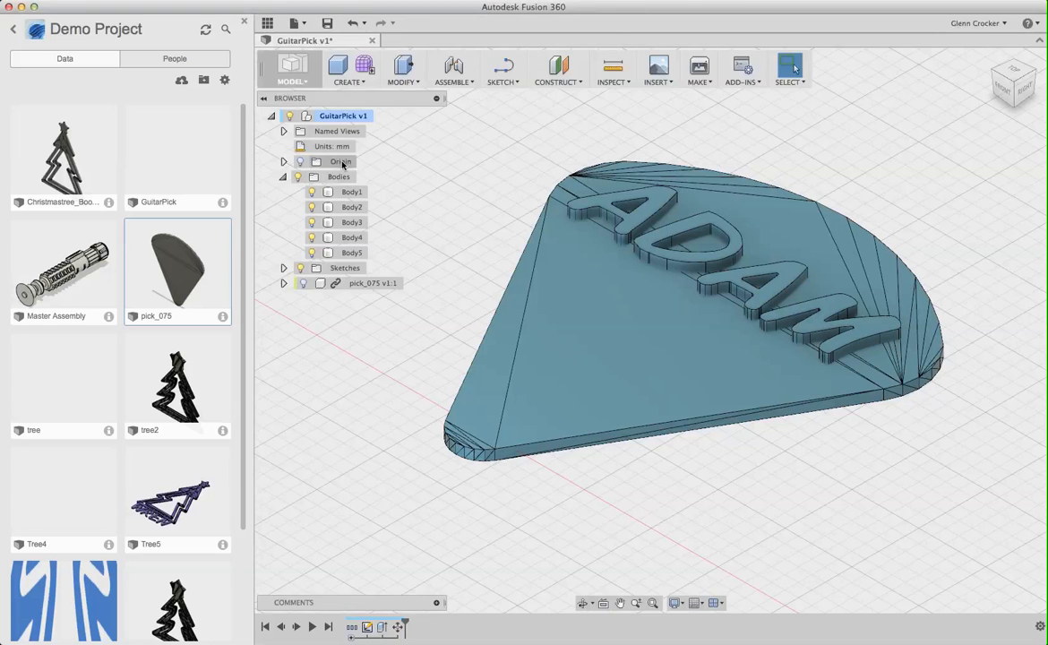
- Export the whole GuitarPick root component via Save As STL, naming the file 'pic'
{"action": "left_click", "coordinate": [344, 114]}
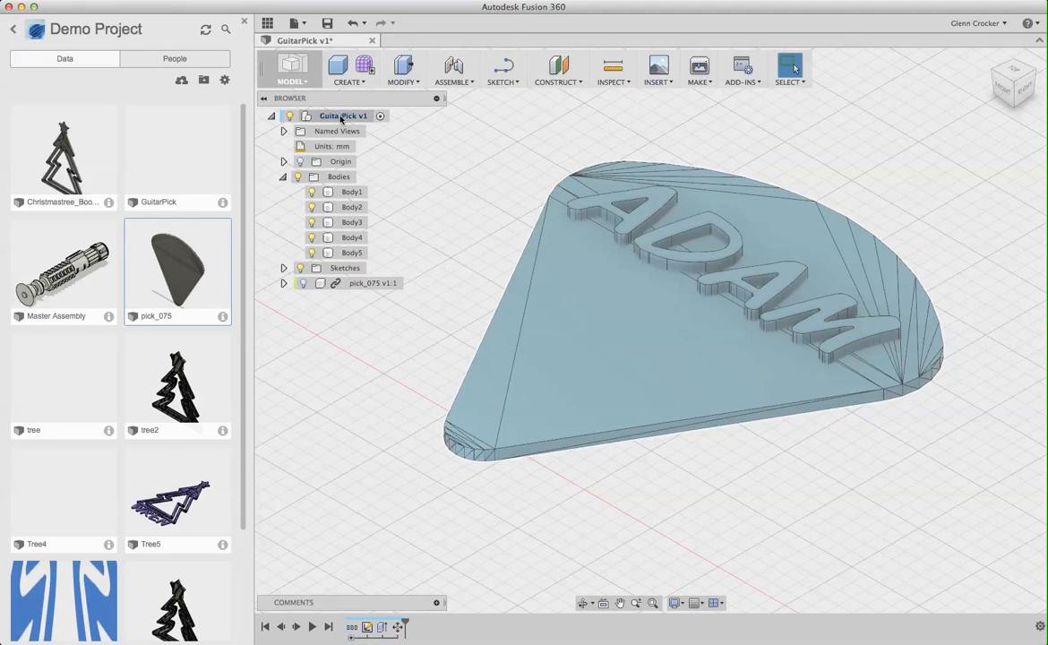
{"action": "right_click", "coordinate": [344, 114]}
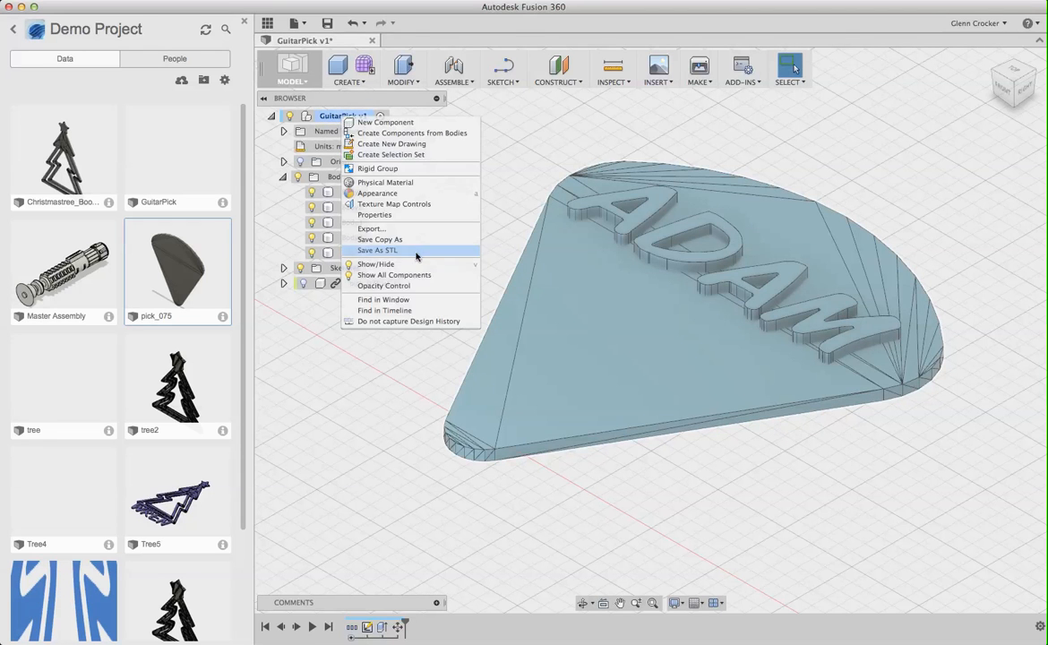
{"action": "left_click", "coordinate": [377, 251]}
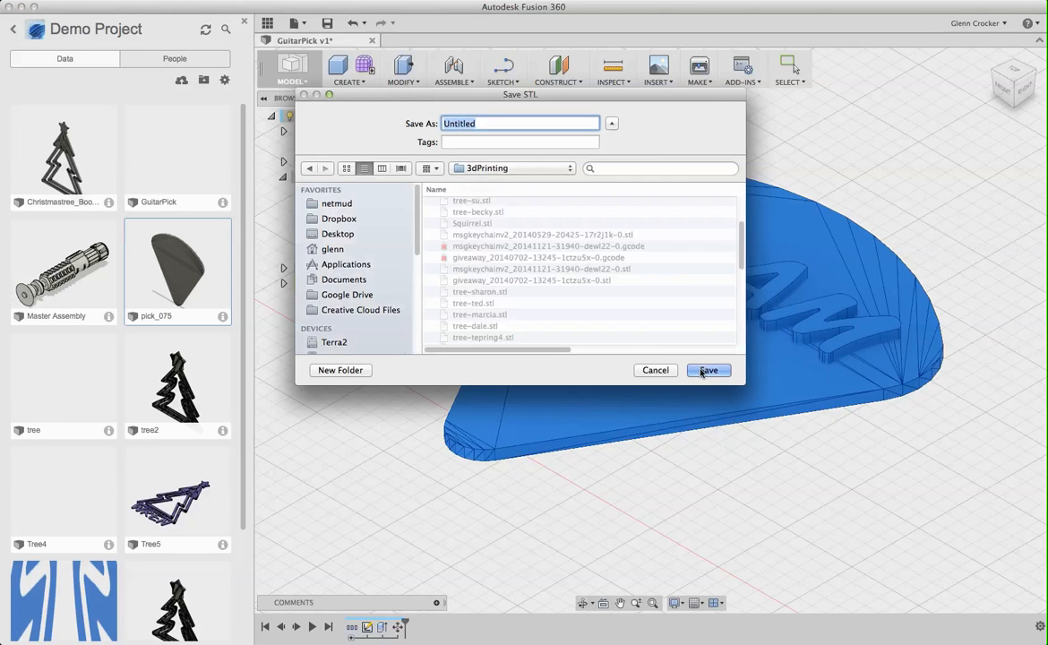
{"action": "type", "text": "pic"}
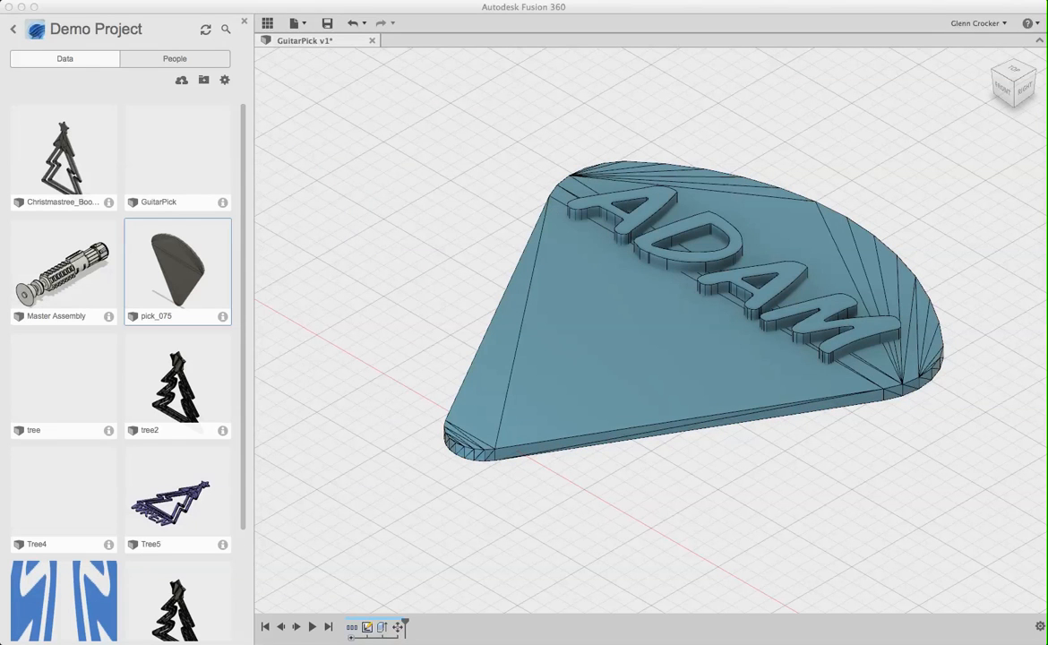
{"action": "mouse_move", "coordinate": [974, 258]}
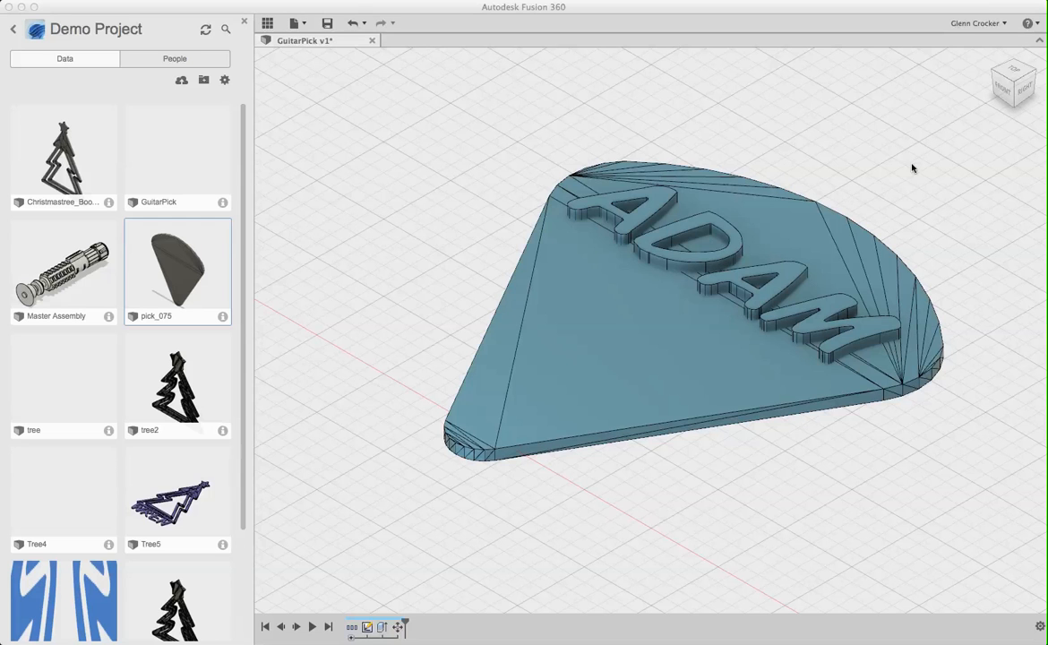
{"action": "mouse_move", "coordinate": [916, 169]}
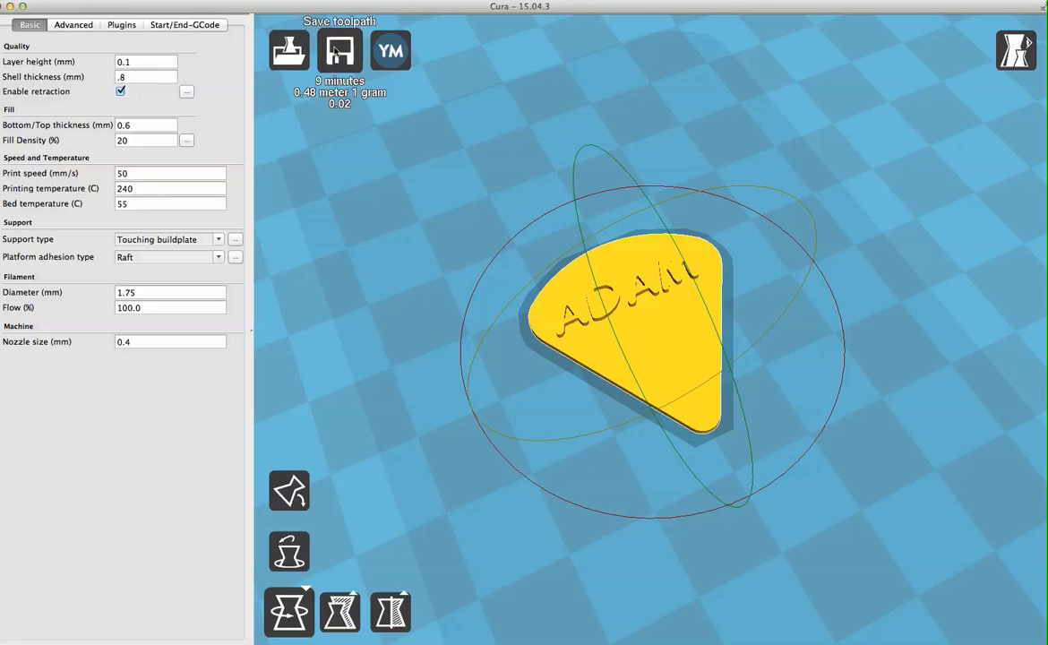
- Save the sliced pick toolpath to Downloads as pick-adam
{"action": "left_click", "coordinate": [341, 51]}
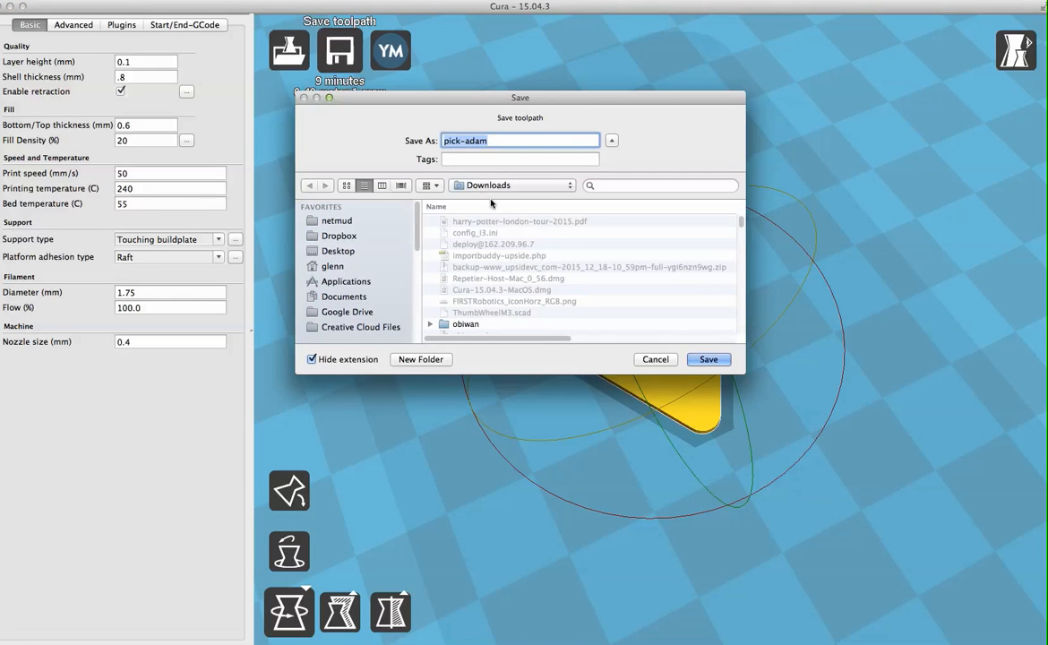
{"action": "left_click", "coordinate": [708, 358]}
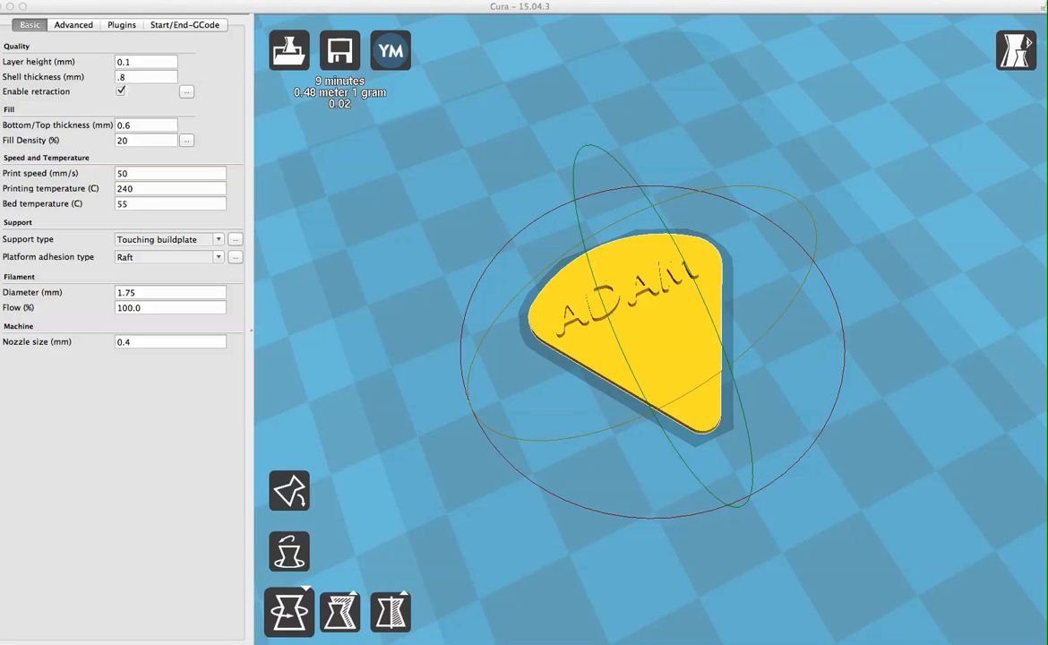
{"action": "mouse_move", "coordinate": [1009, 219]}
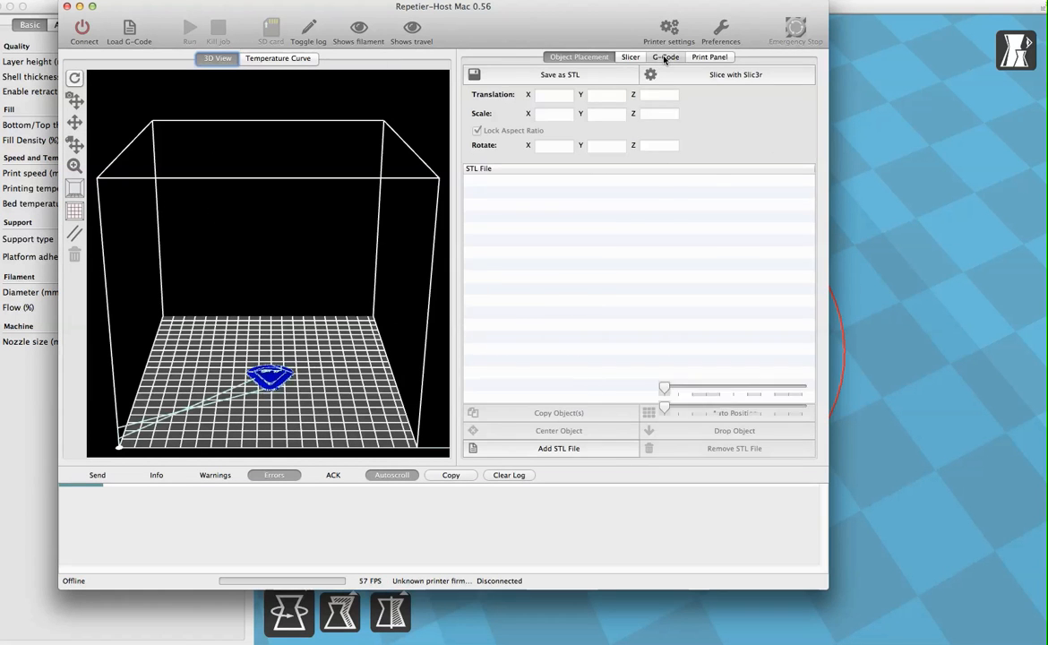
- View the loaded pick on the build plate via the G-Code tab in Repetier-Host
{"action": "left_click", "coordinate": [666, 55]}
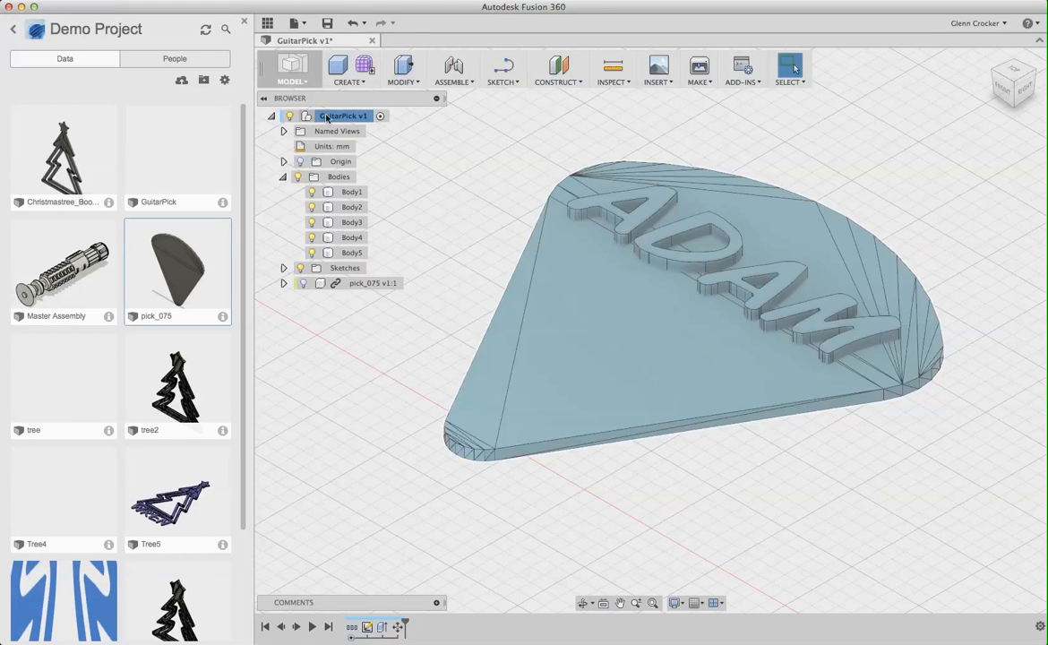
{"action": "right_click", "coordinate": [344, 114]}
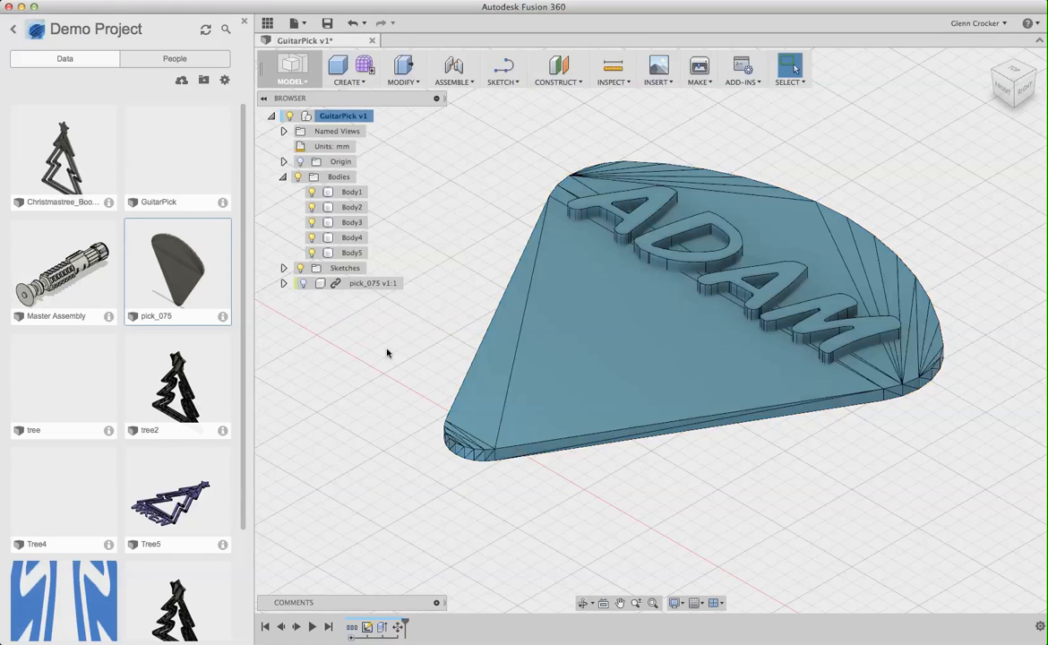
{"action": "left_click", "coordinate": [283, 283]}
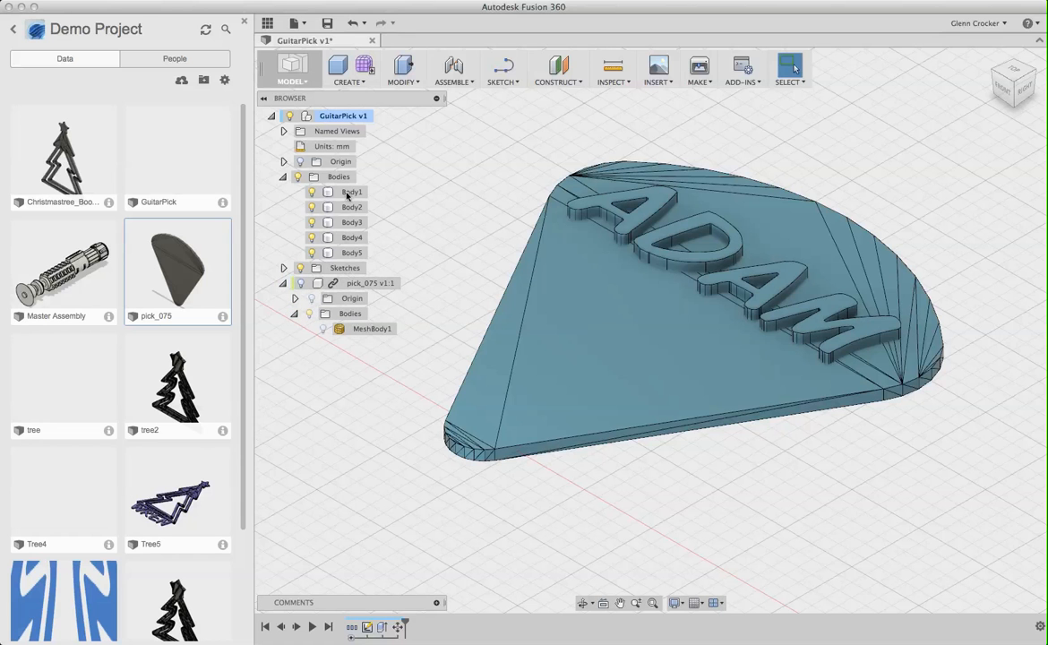
{"action": "left_click", "coordinate": [351, 253]}
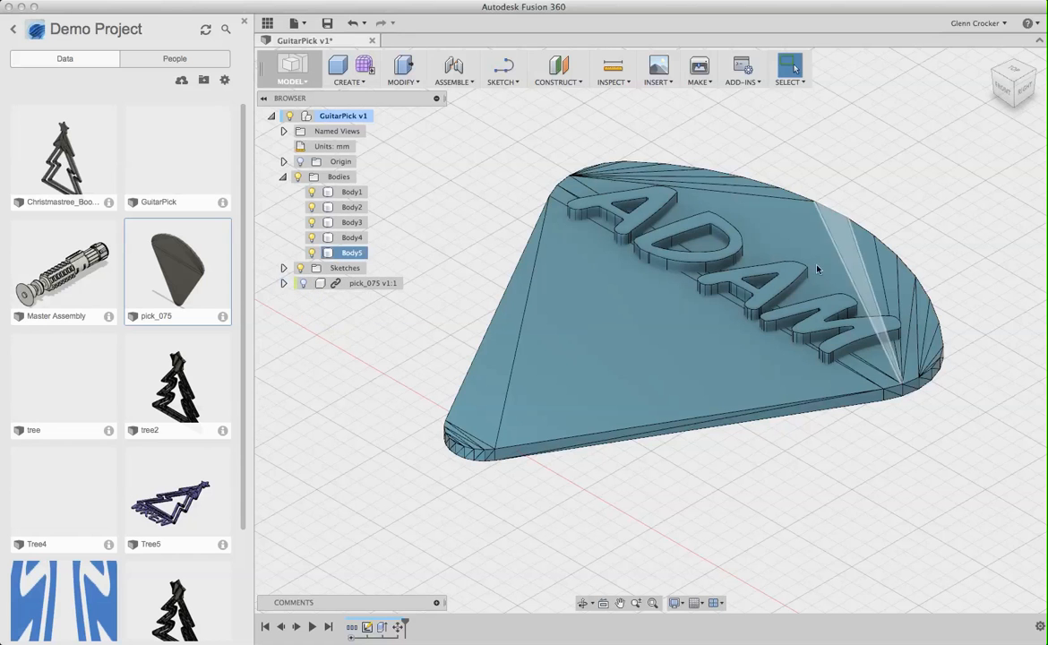